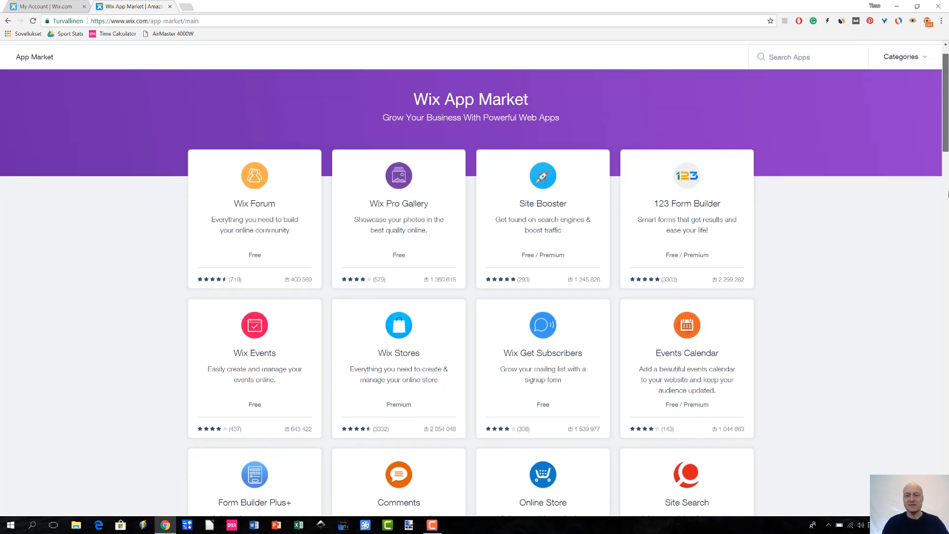
Step: Scroll the catalogue and open the 123 Form Builder app's overview dialog
scroll(down, 3)
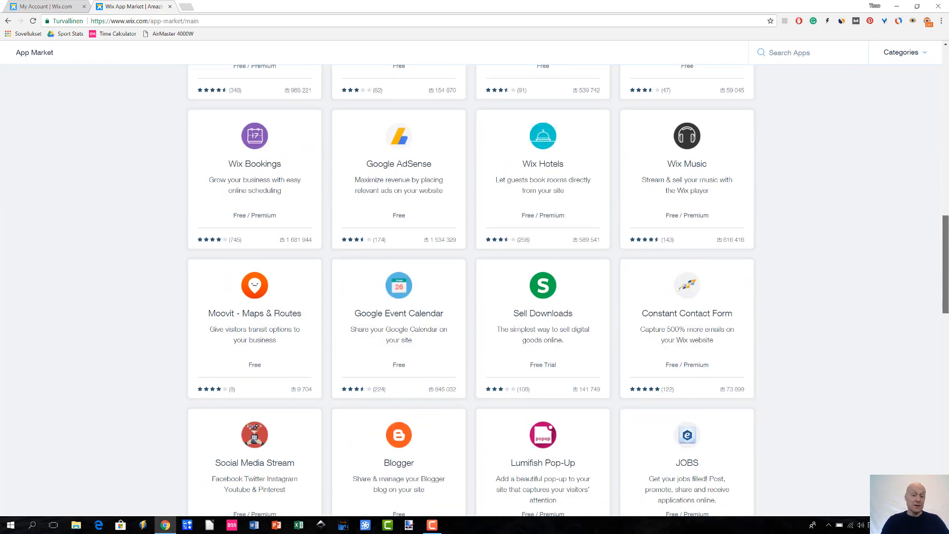
scroll(down, 3)
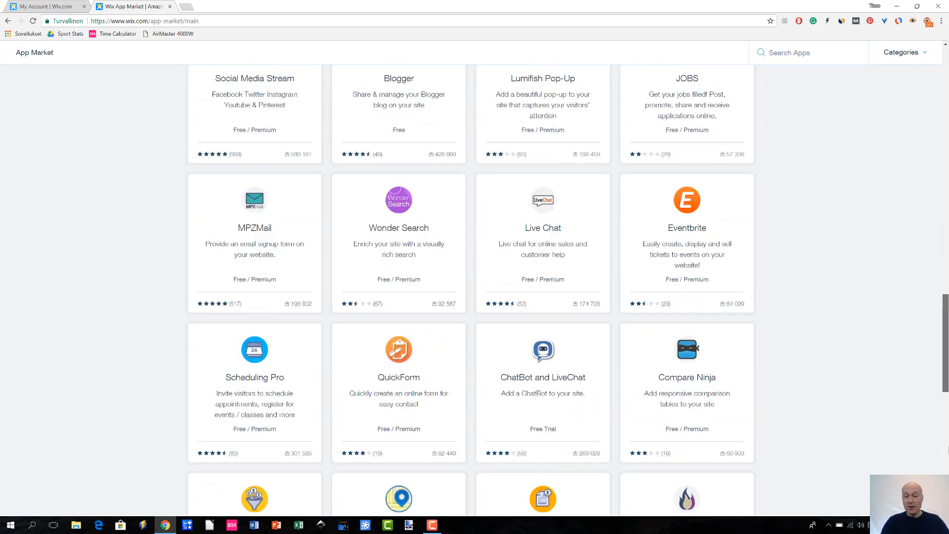
scroll(down, 3)
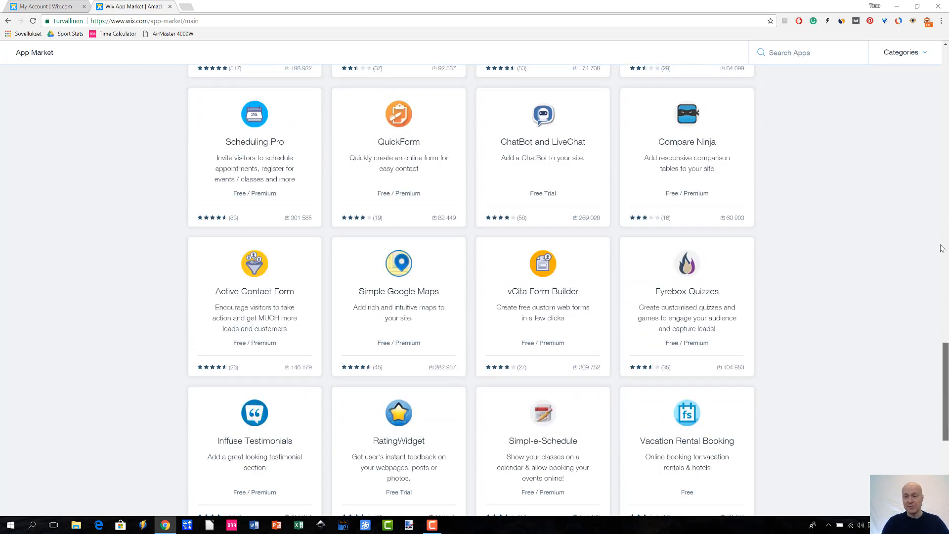
mouse_move(941, 63)
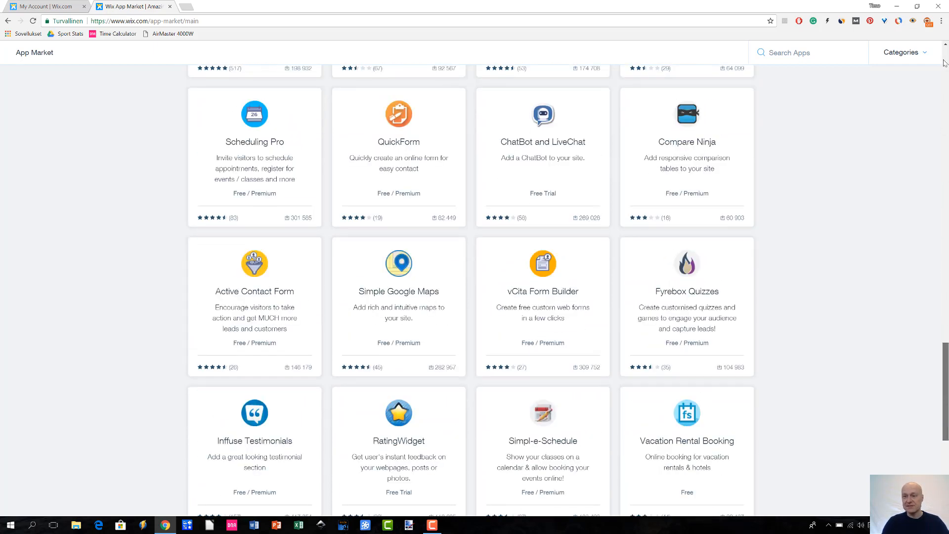
scroll(up, 3)
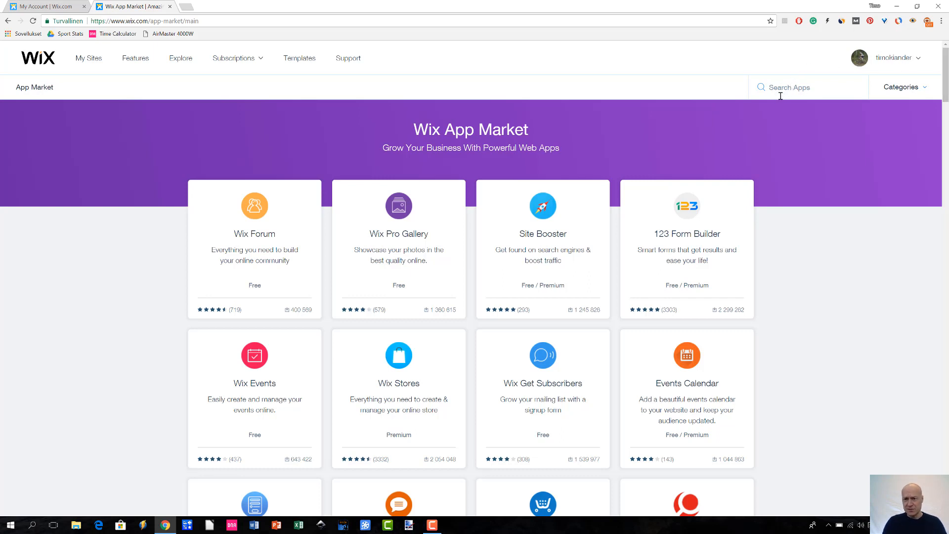
mouse_move(874, 133)
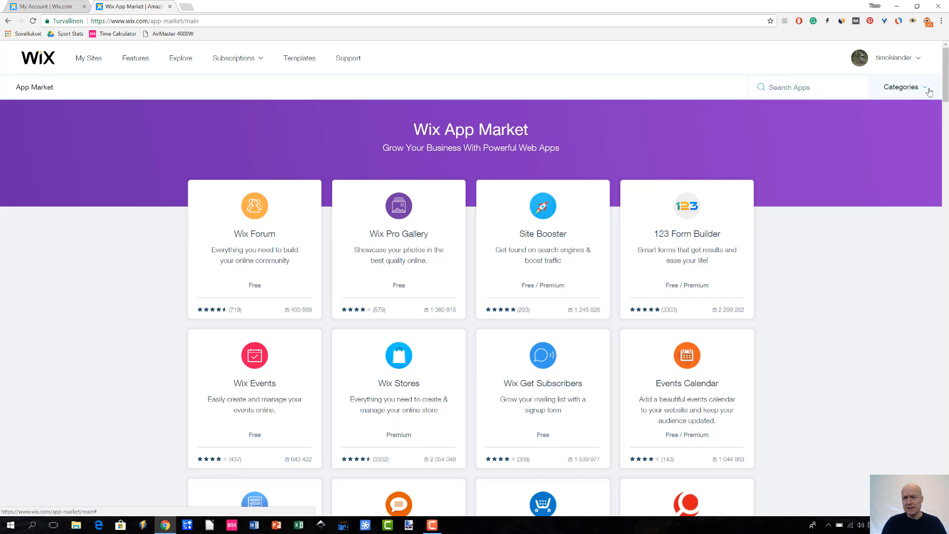
click(900, 86)
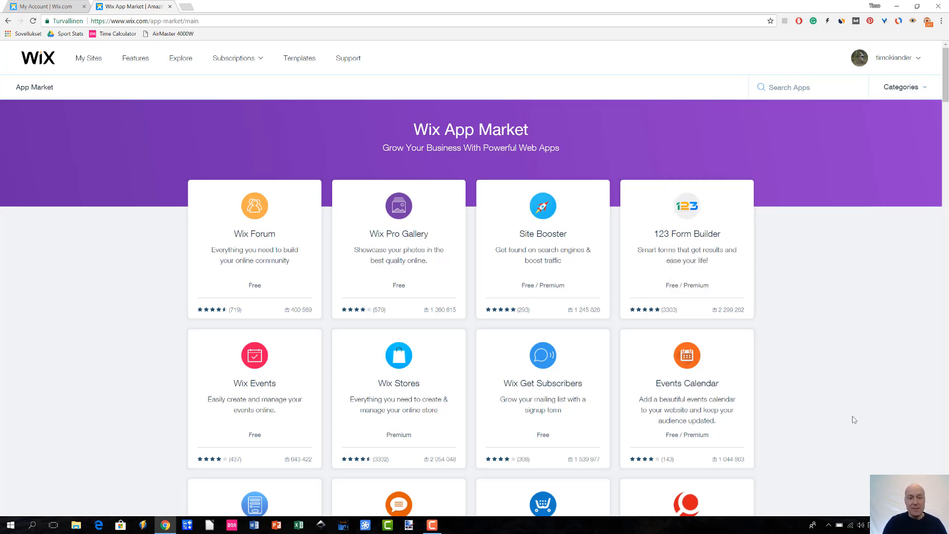
mouse_move(88, 350)
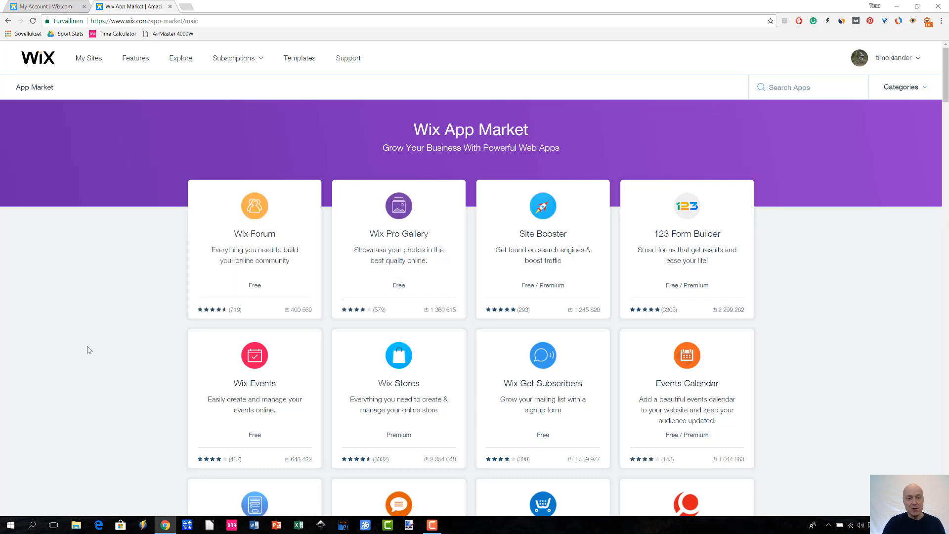
mouse_move(112, 349)
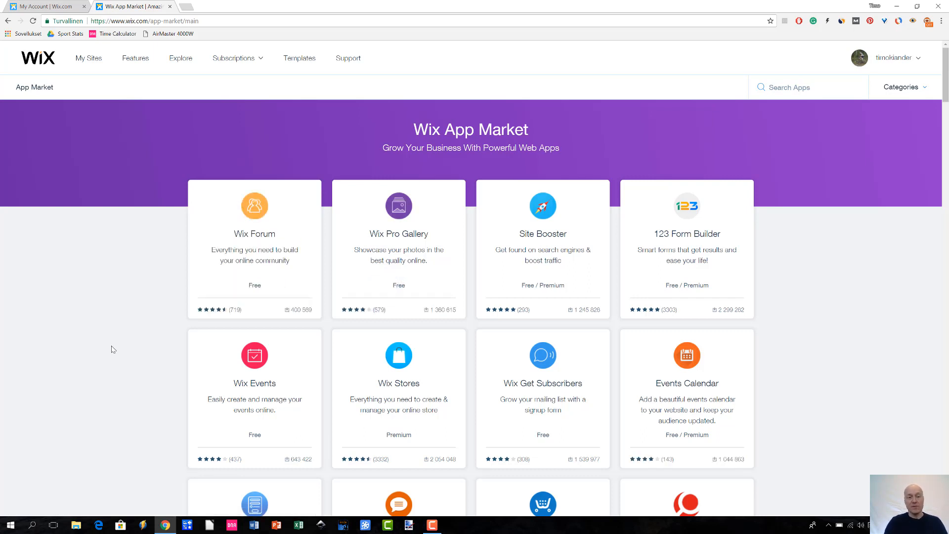
mouse_move(254, 249)
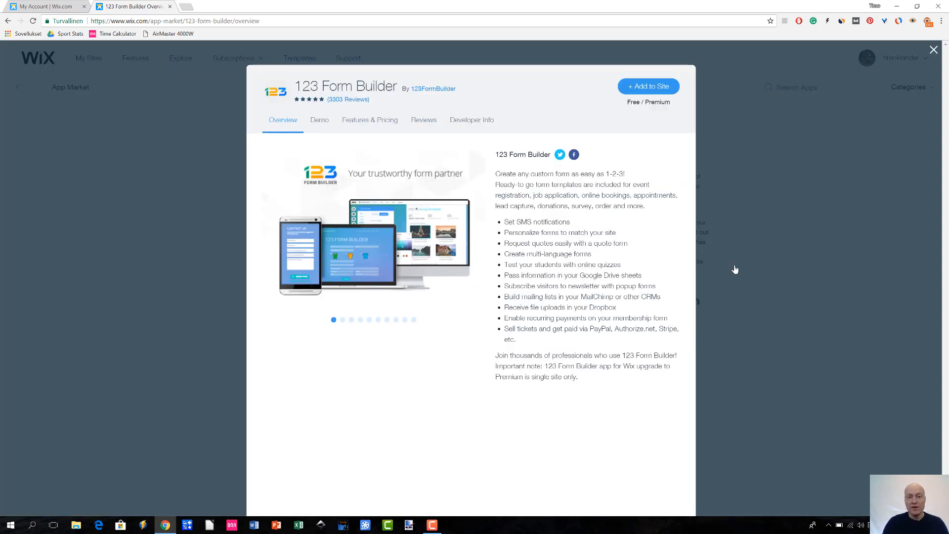
Step: Show 123 Form Builder's Features & Pricing comparison of Basic and Premium packages
click(369, 119)
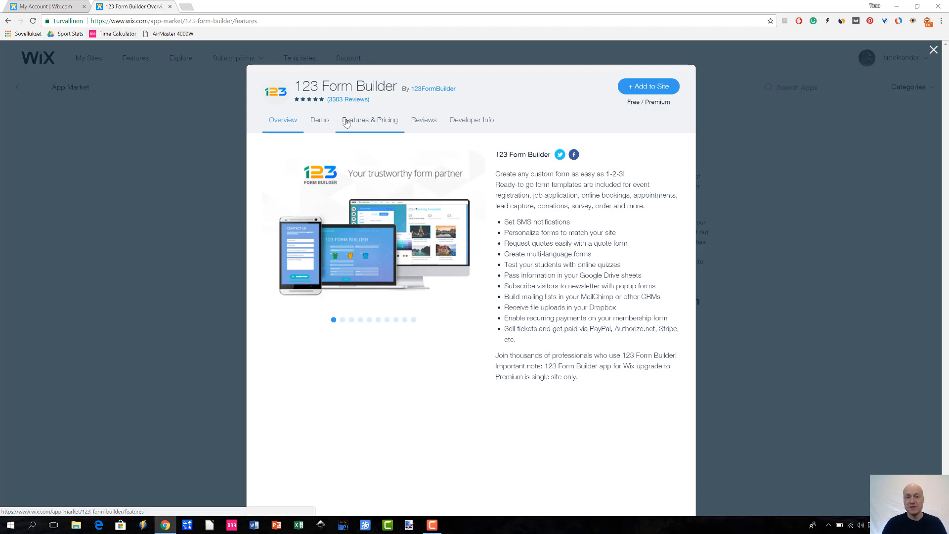
click(369, 120)
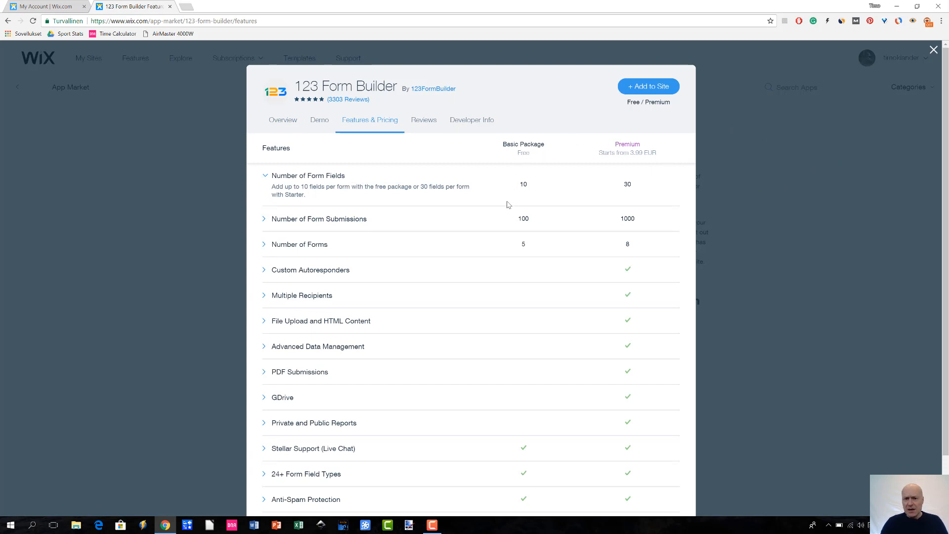
mouse_move(496, 213)
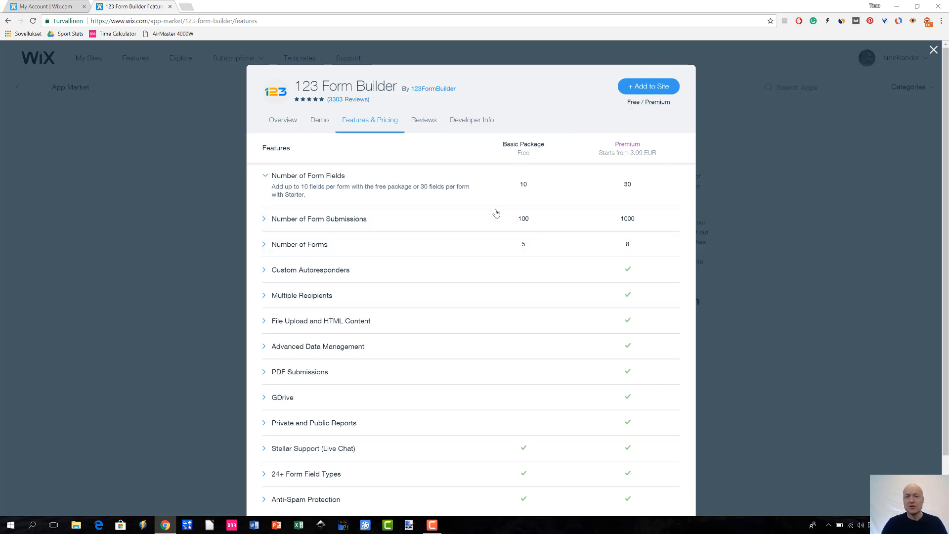
mouse_move(553, 150)
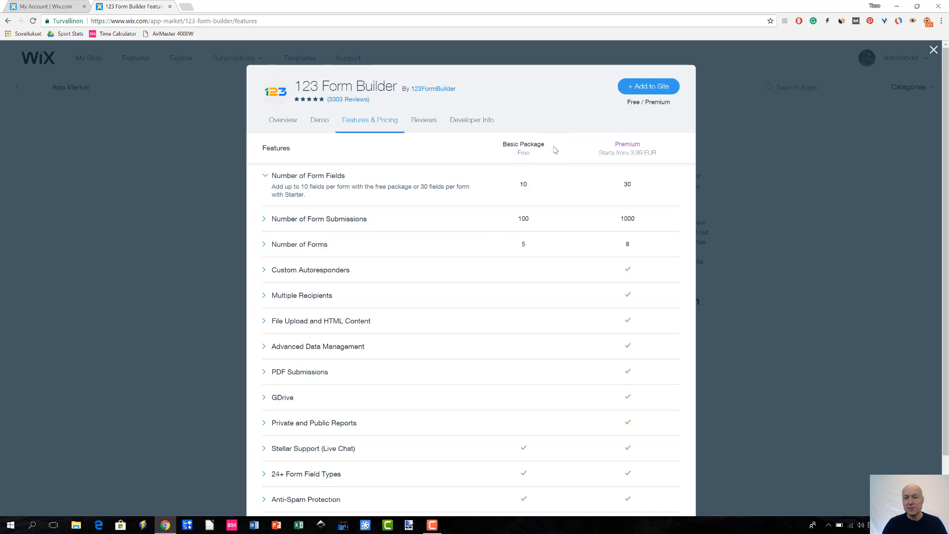
mouse_move(562, 114)
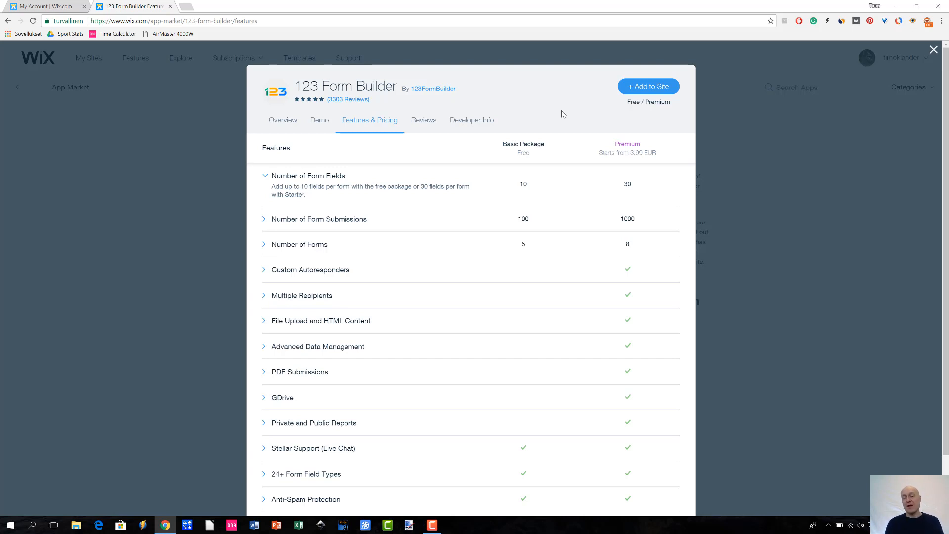
mouse_move(559, 114)
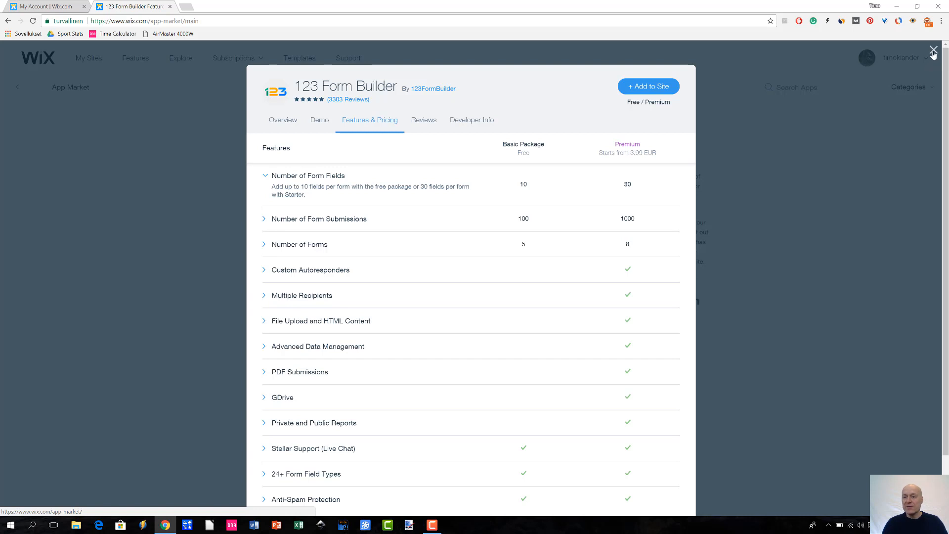
mouse_move(934, 53)
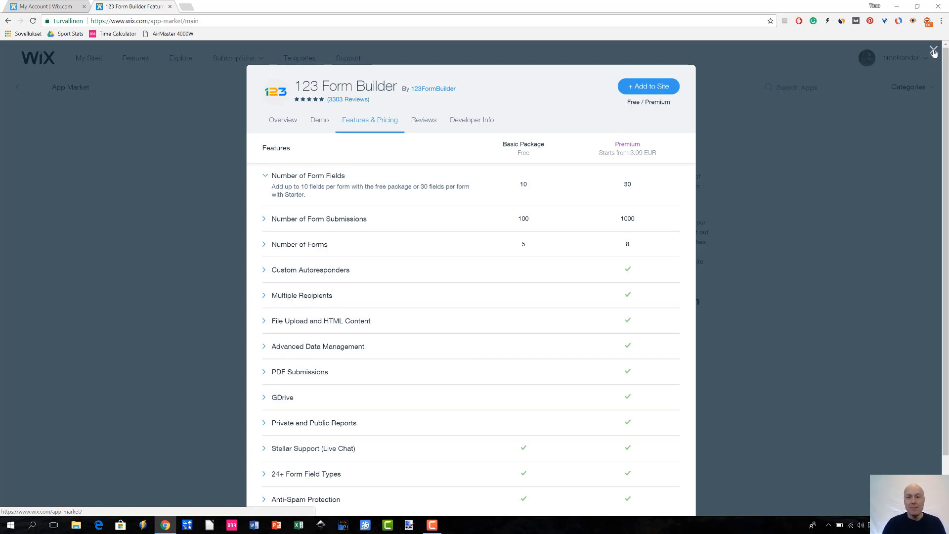
click(933, 50)
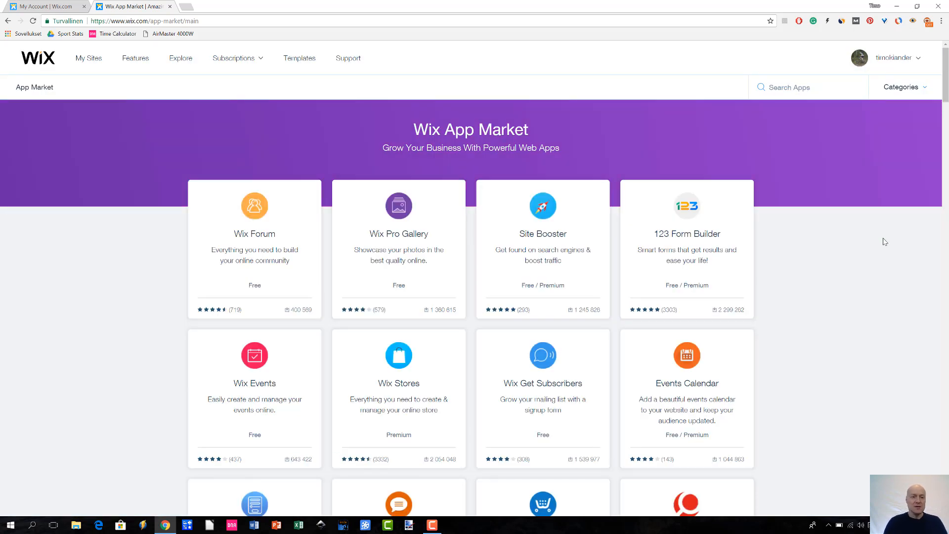
mouse_move(79, 270)
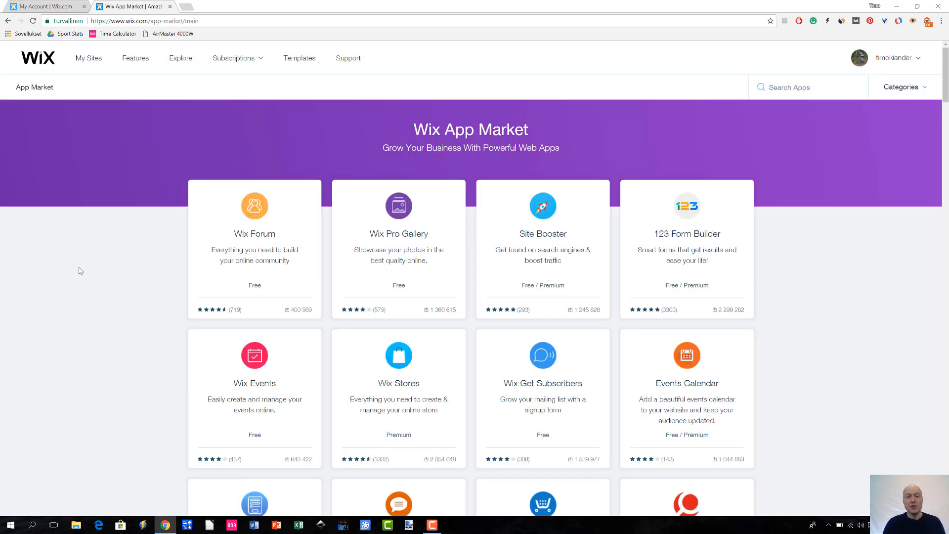
mouse_move(196, 253)
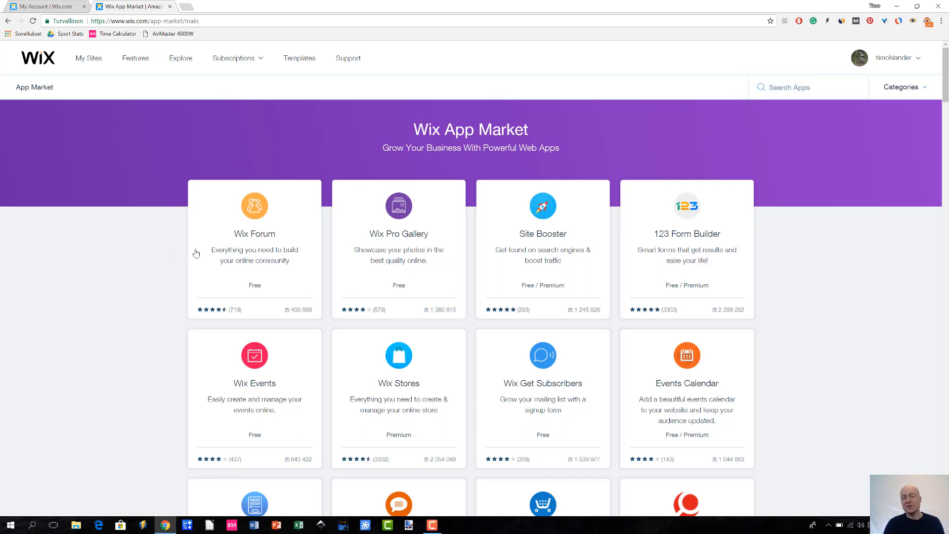
mouse_move(112, 275)
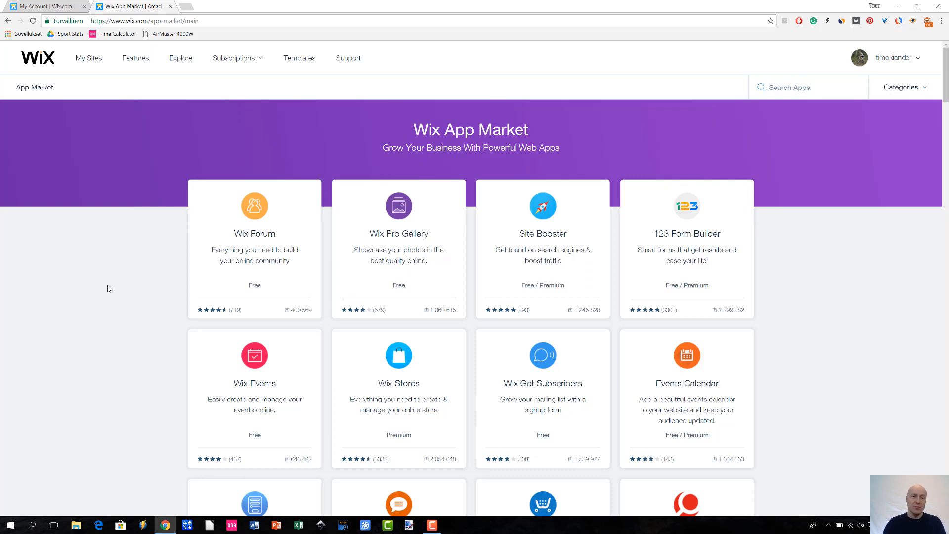
mouse_move(114, 356)
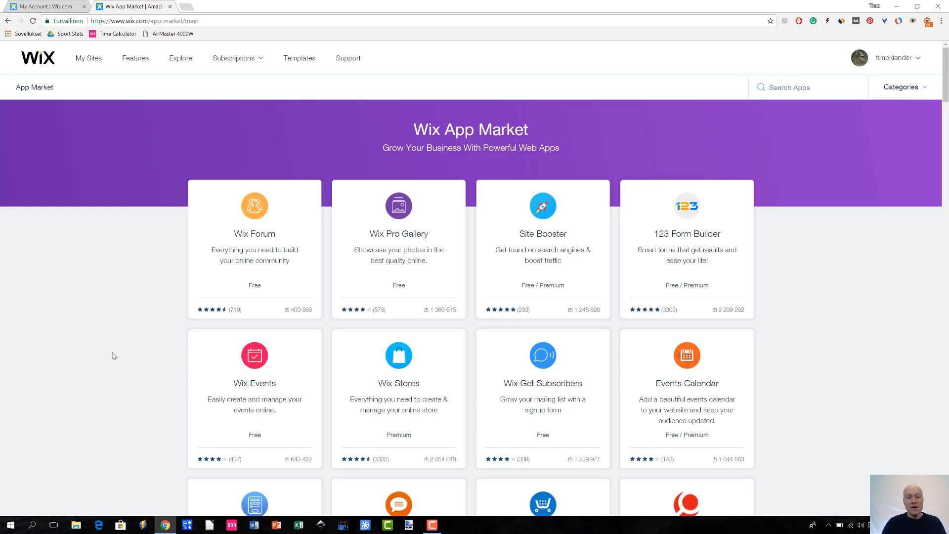
mouse_move(145, 345)
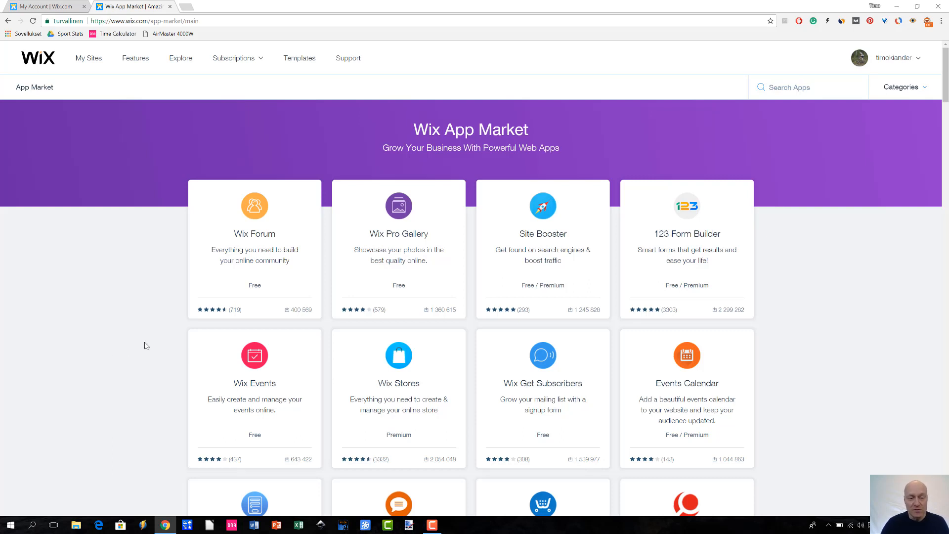
mouse_move(148, 341)
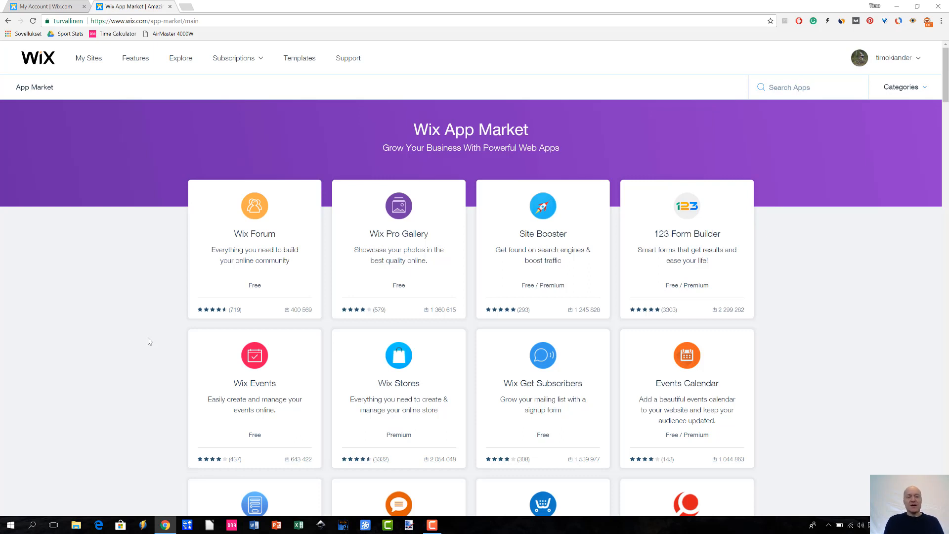
mouse_move(176, 332)
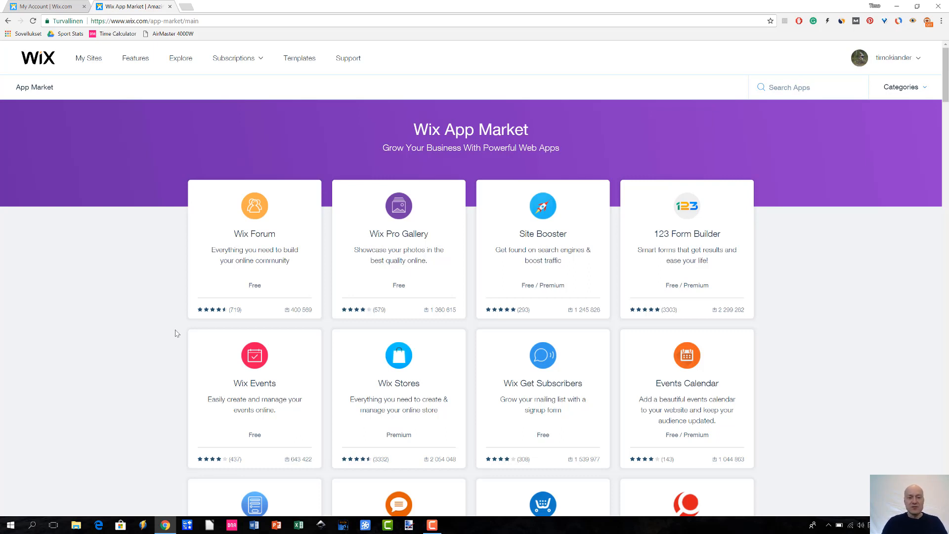
mouse_move(136, 339)
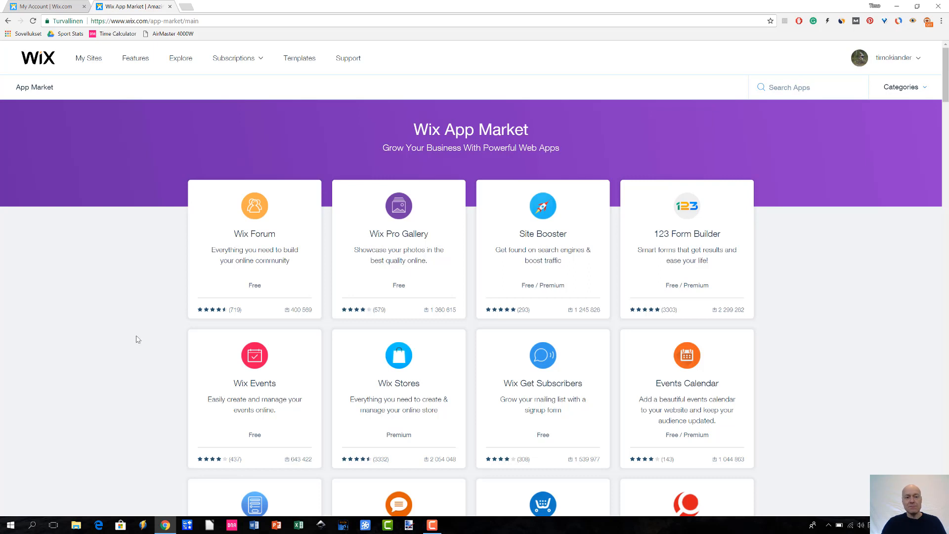
mouse_move(204, 327)
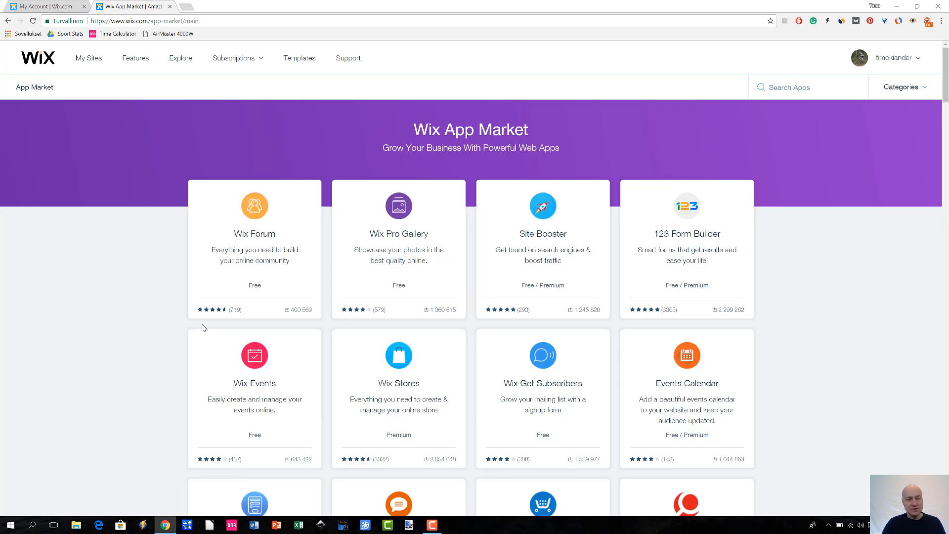
mouse_move(237, 323)
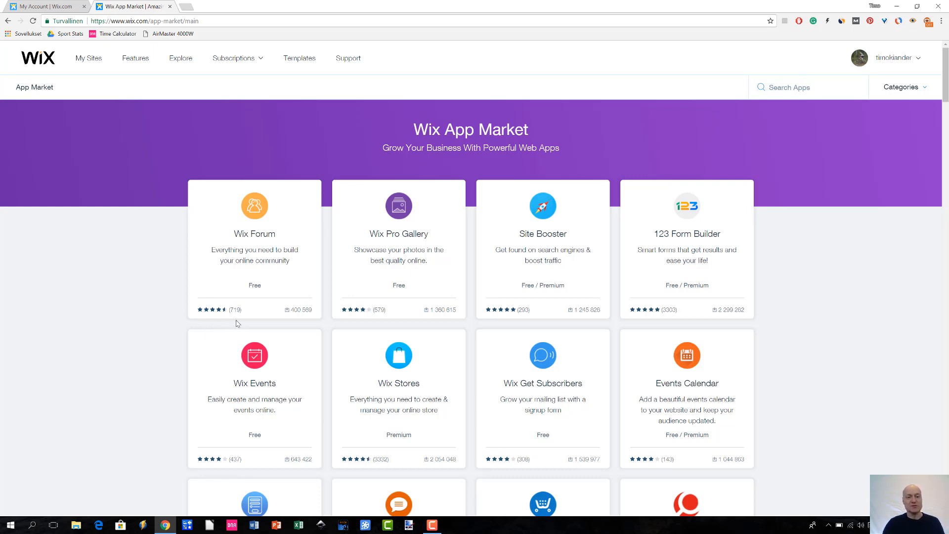
mouse_move(235, 323)
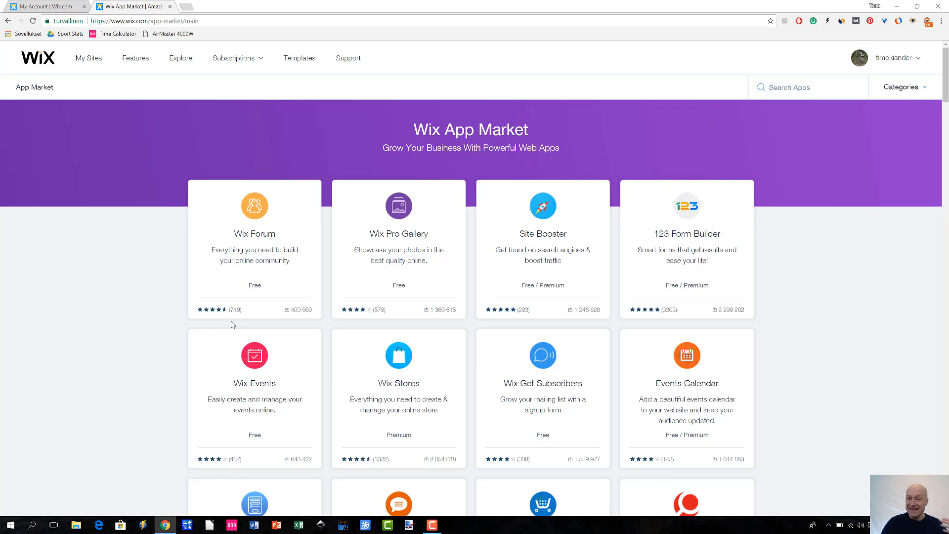
mouse_move(69, 351)
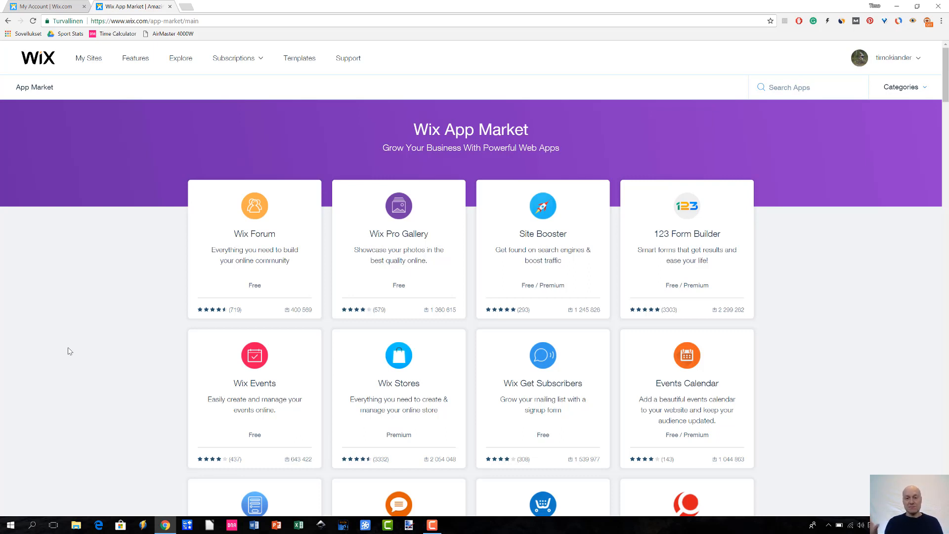
mouse_move(186, 148)
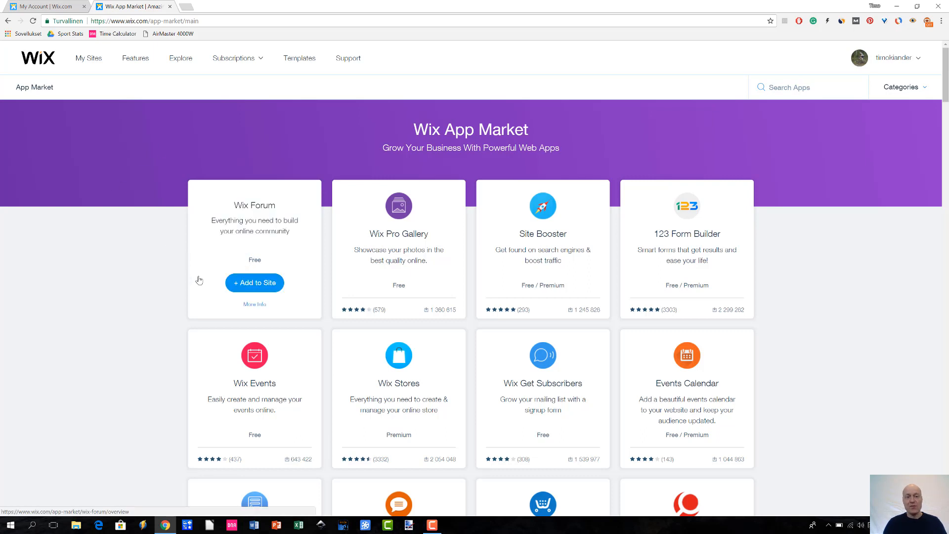
Step: Open the Wix Forum details and play its demo video
click(254, 304)
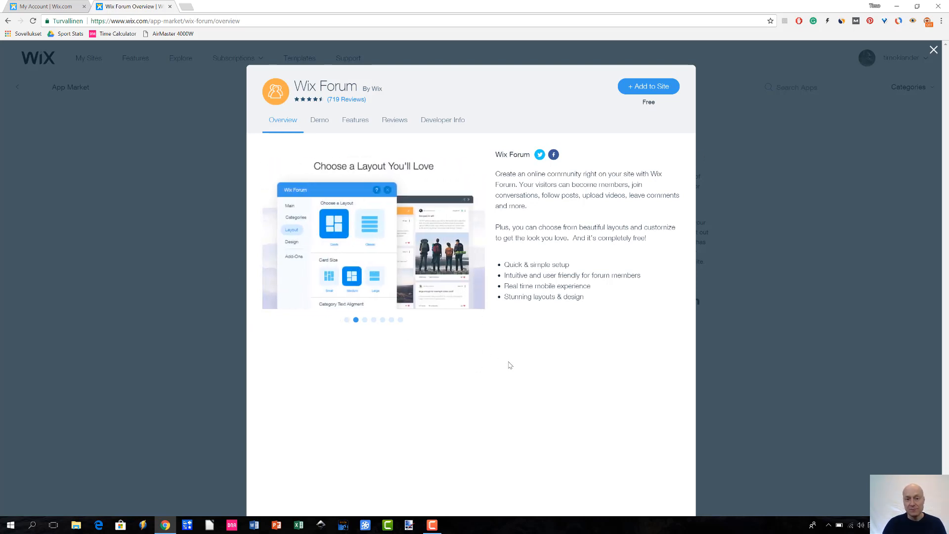
mouse_move(580, 356)
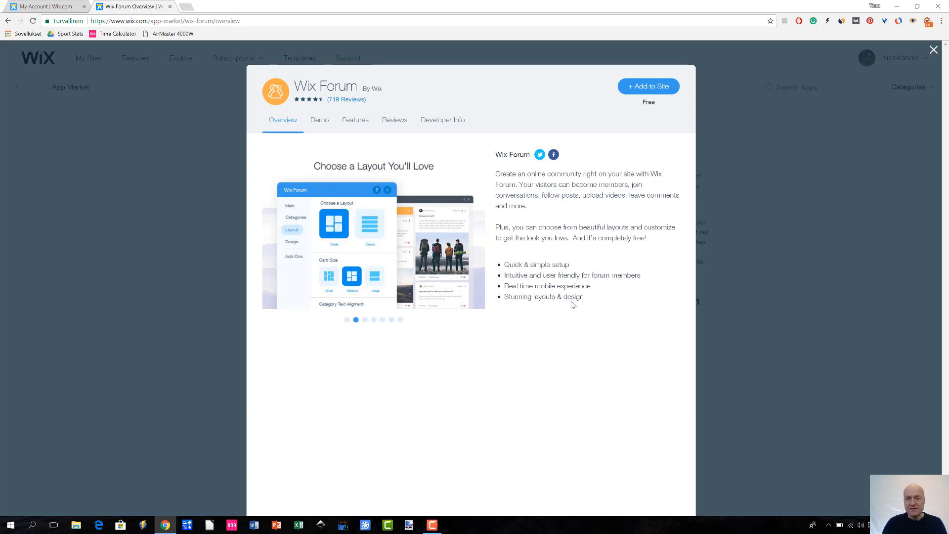
mouse_move(459, 102)
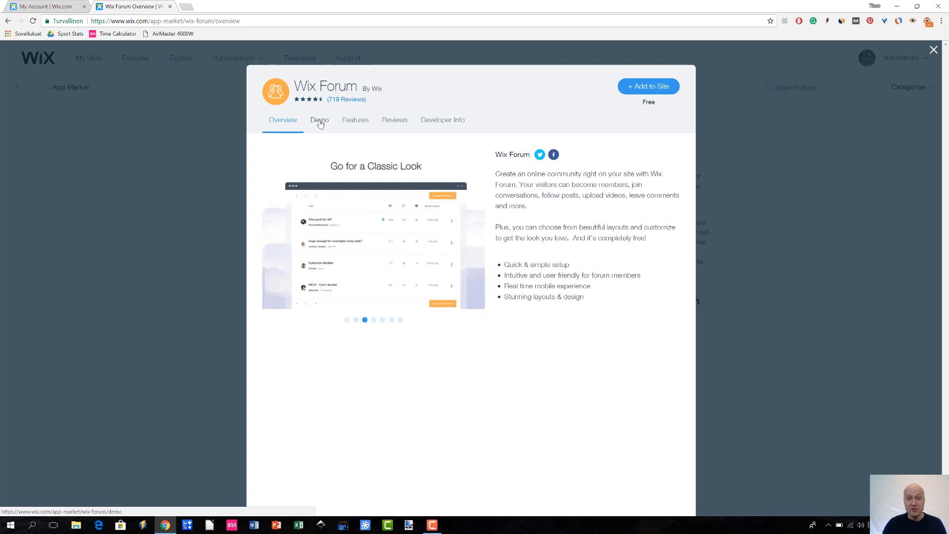
click(318, 119)
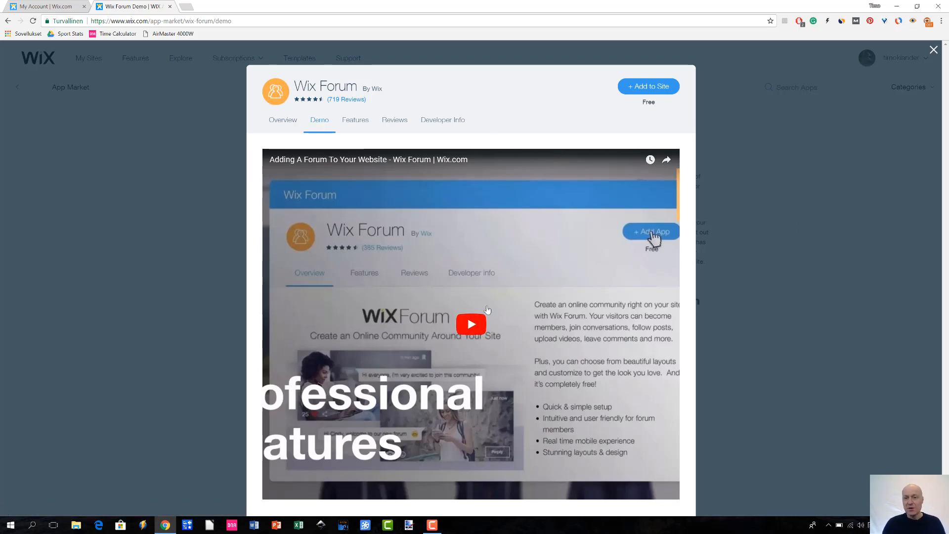
mouse_move(771, 225)
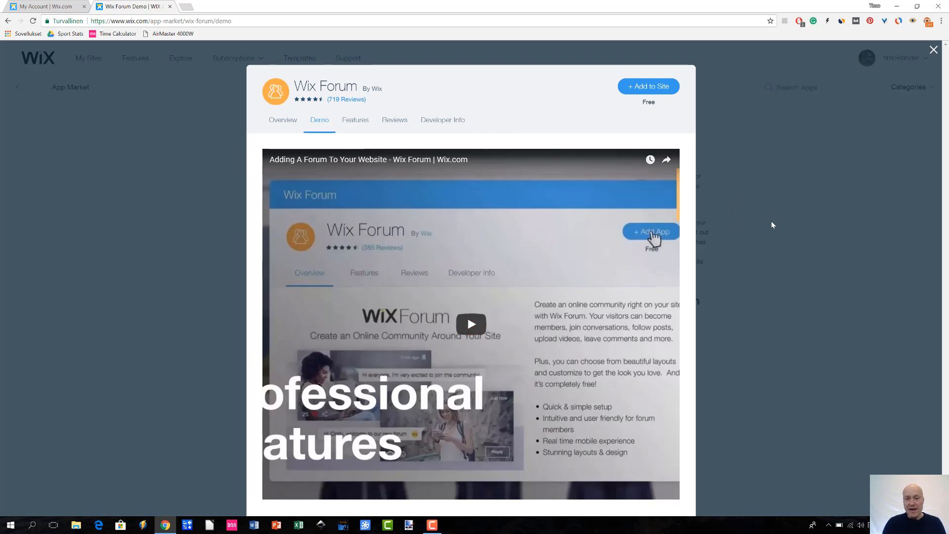
mouse_move(698, 219)
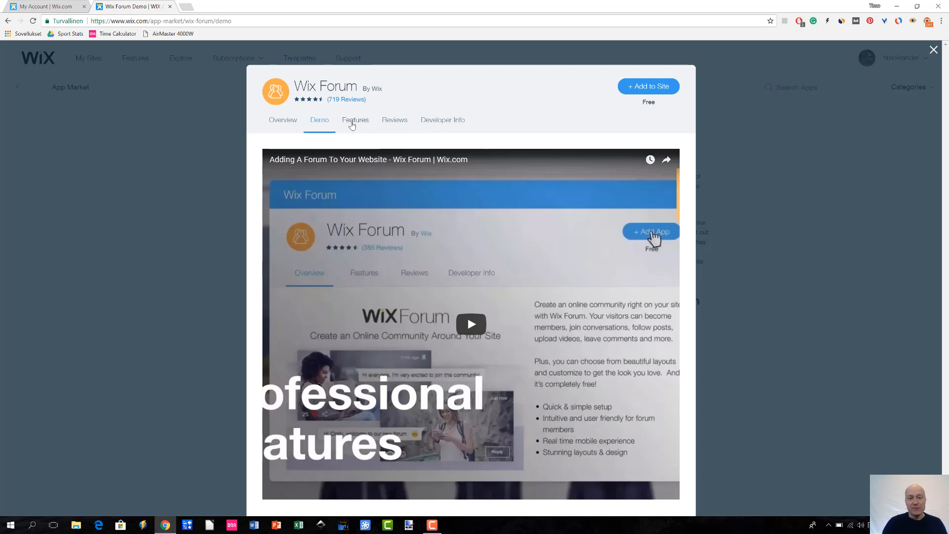
Step: View Wix Forum's feature list, then close the dialog
click(355, 119)
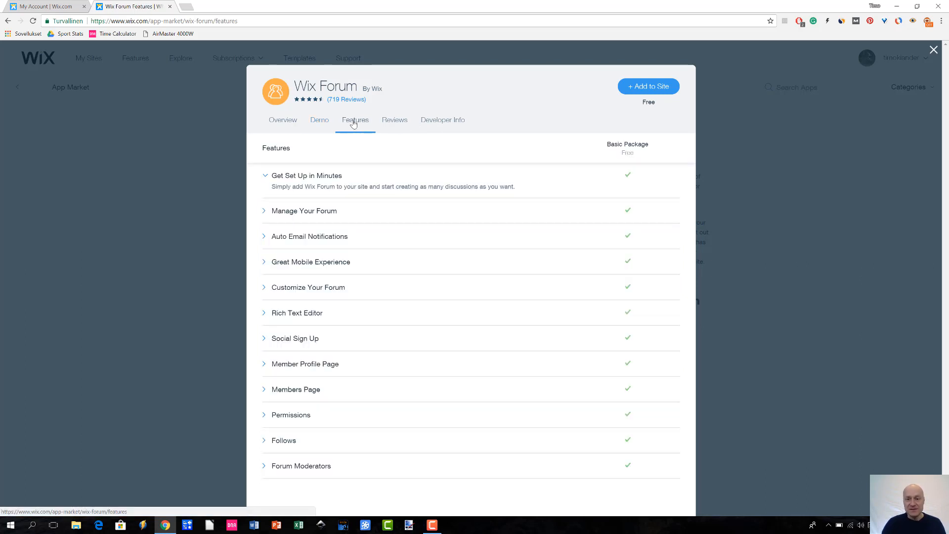
mouse_move(634, 123)
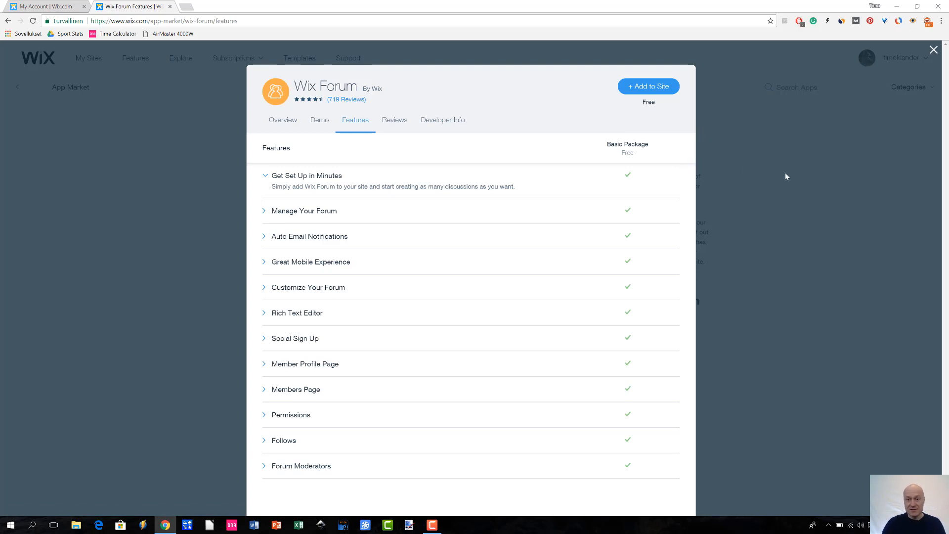
mouse_move(943, 162)
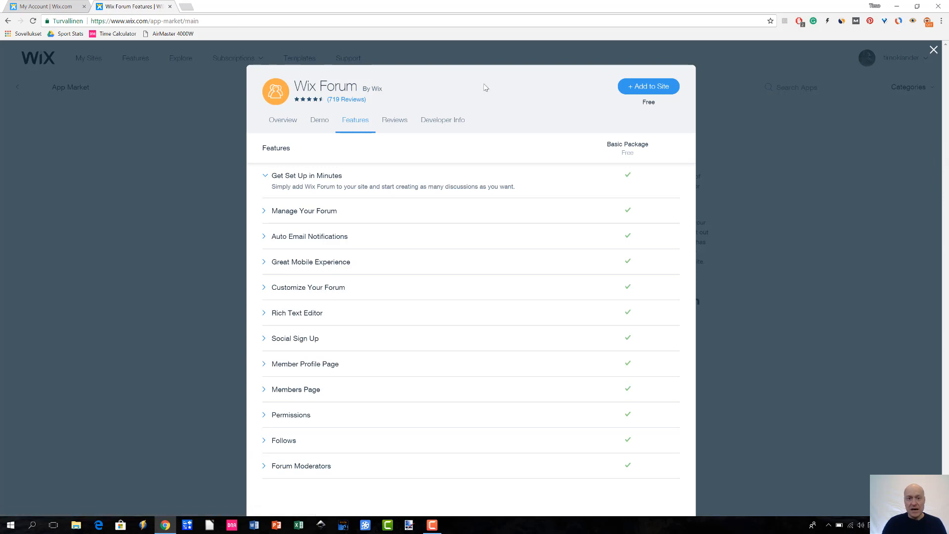
mouse_move(393, 121)
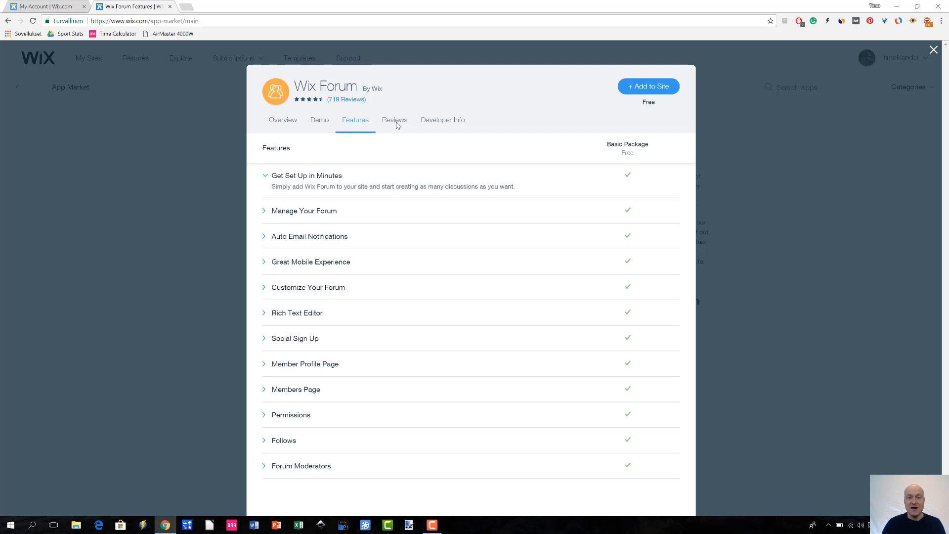
mouse_move(398, 125)
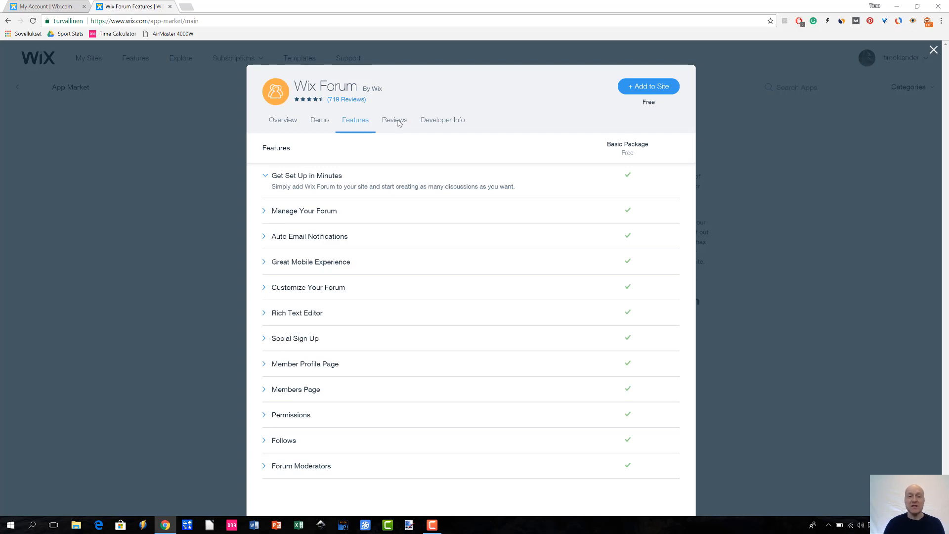
click(932, 49)
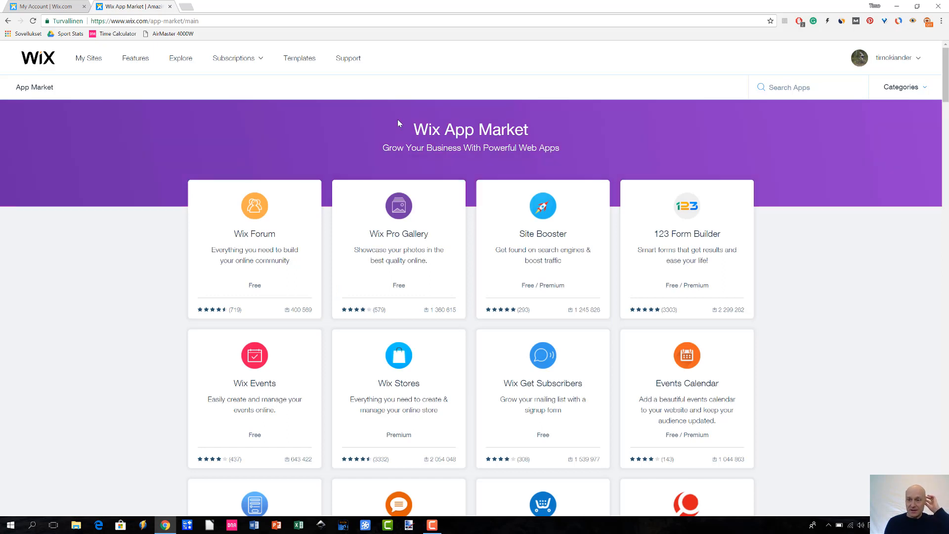
mouse_move(76, 159)
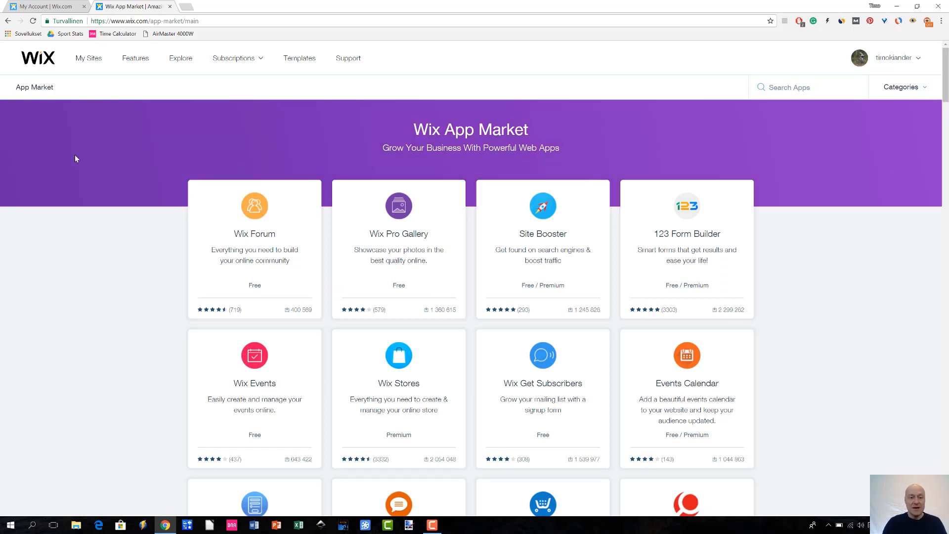
mouse_move(254, 248)
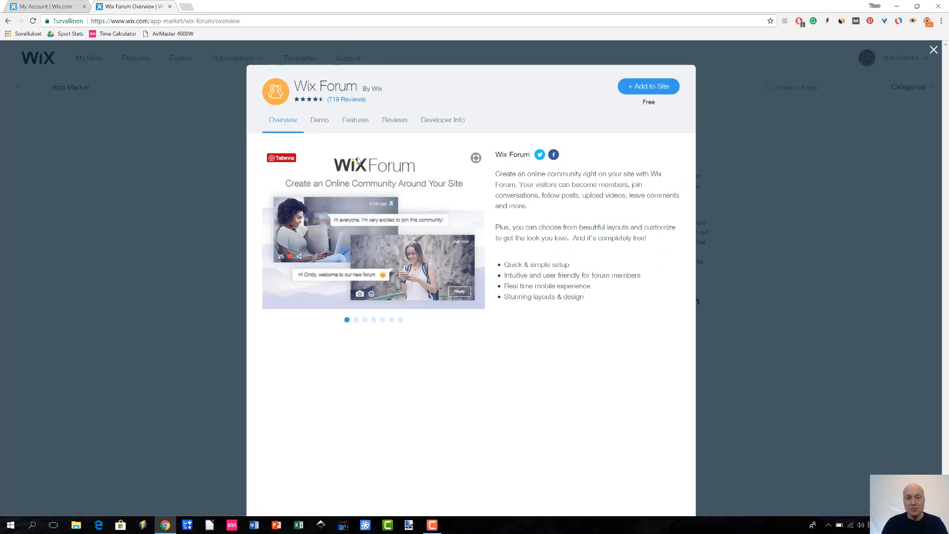
Step: Reopen Wix Forum and browse its Reviews and Developer Info tabs
click(393, 119)
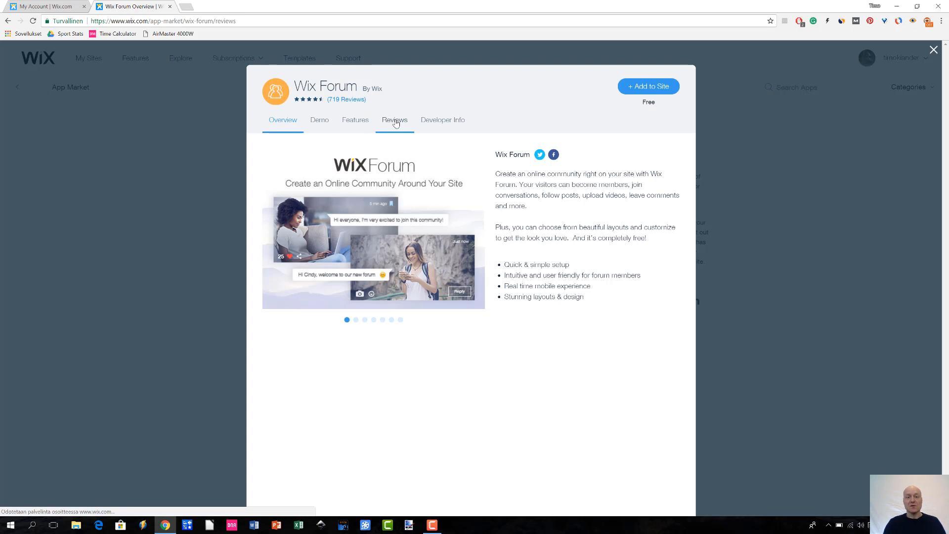
click(394, 120)
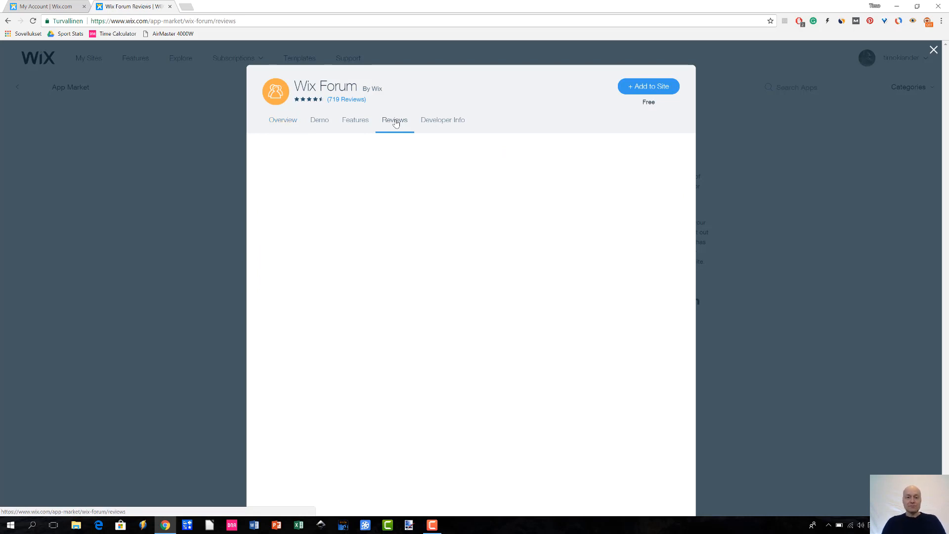
click(395, 119)
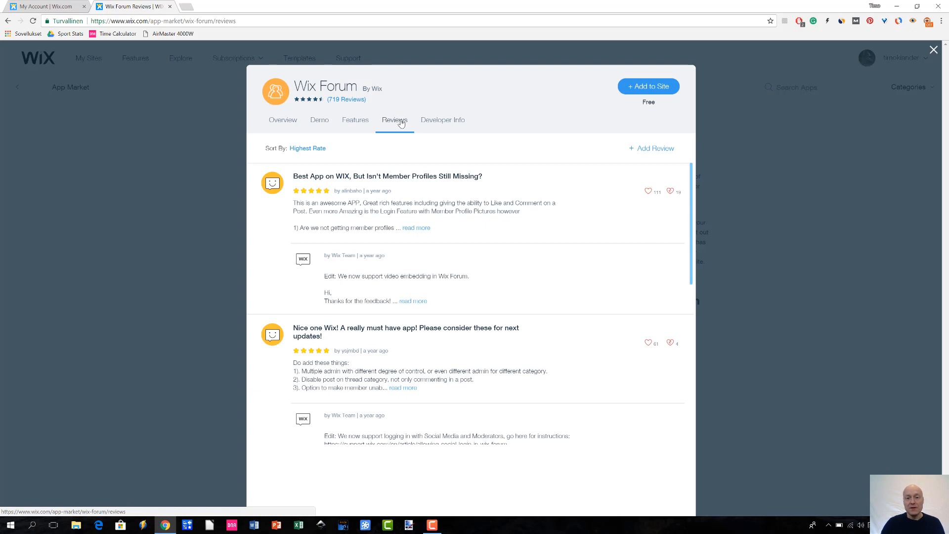
click(443, 120)
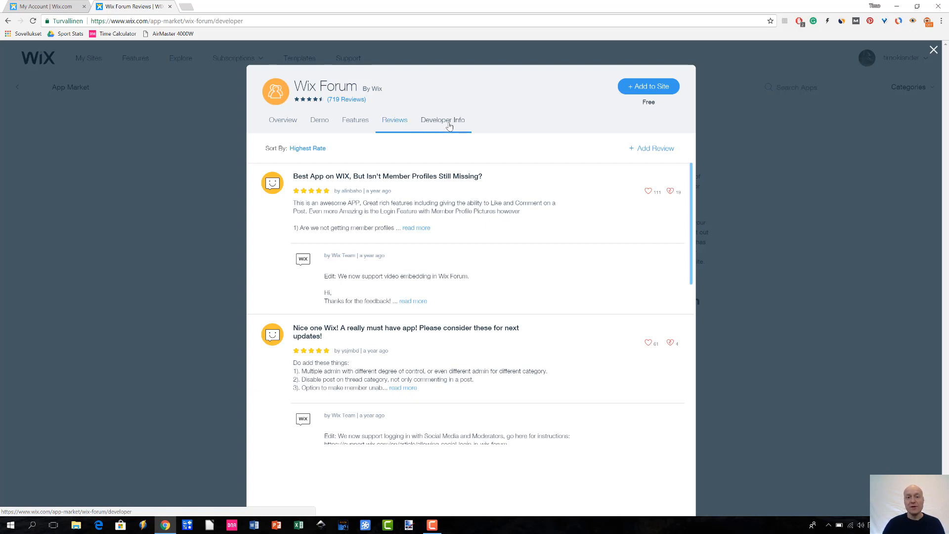
click(443, 119)
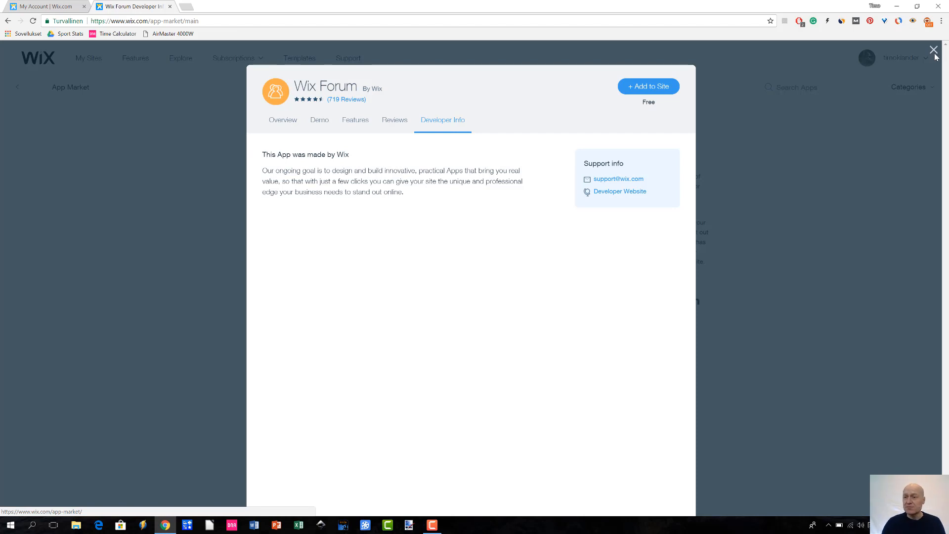
Step: Close the Wix Forum details dialog
click(933, 49)
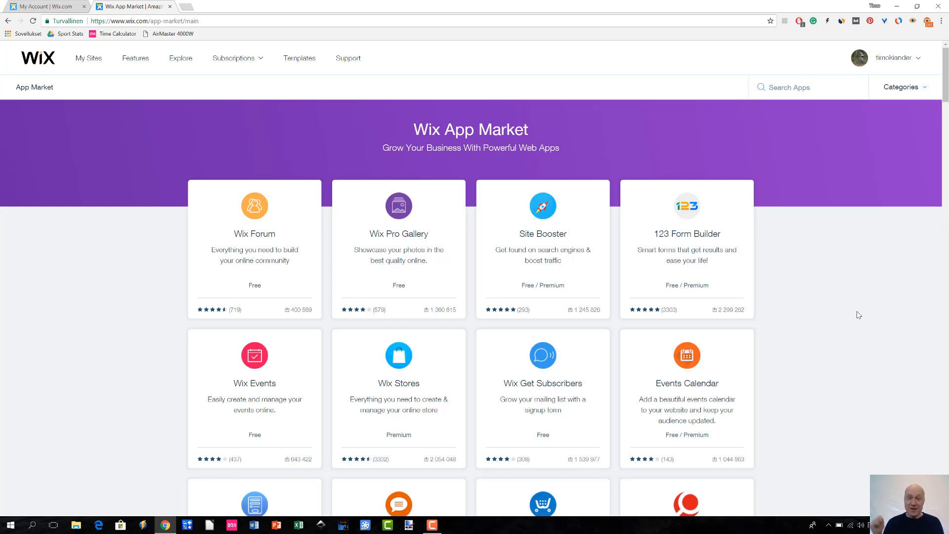
mouse_move(817, 310)
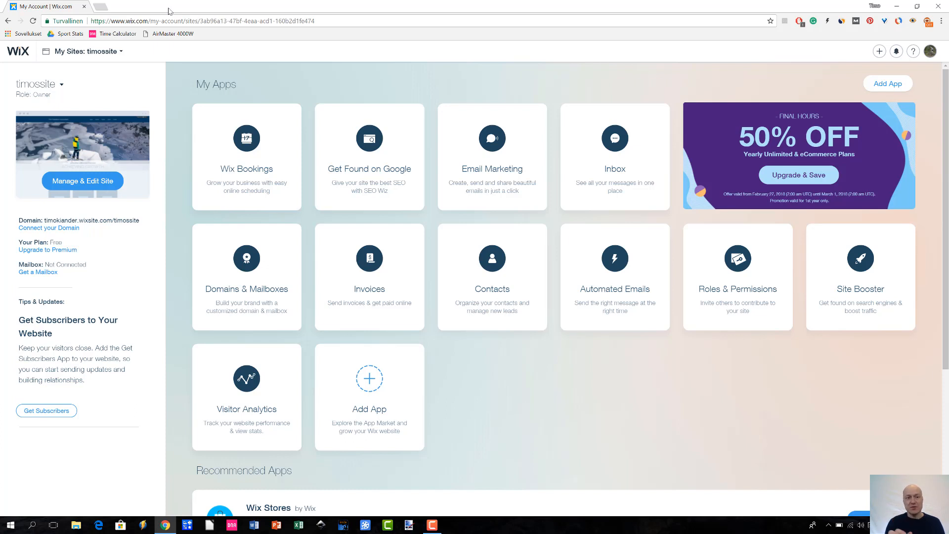
mouse_move(252, 83)
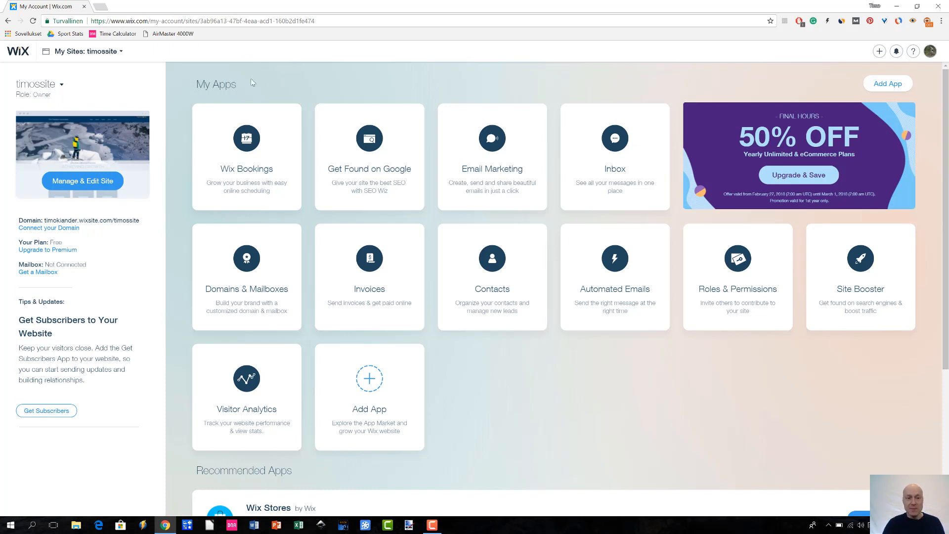
mouse_move(238, 83)
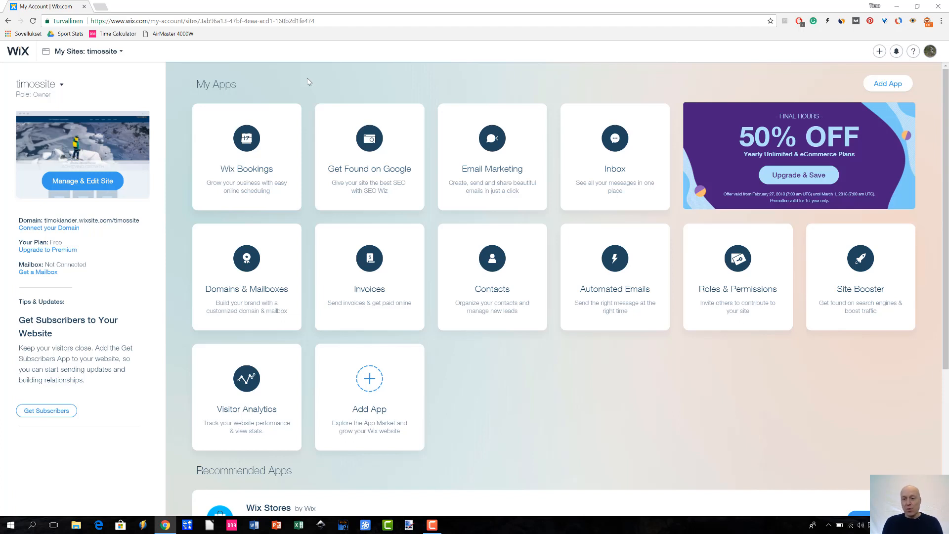
mouse_move(603, 129)
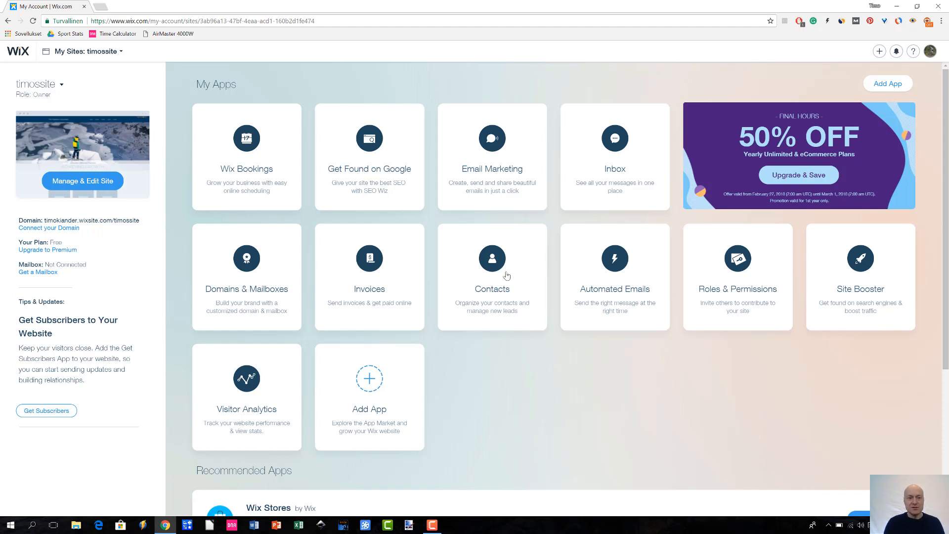
mouse_move(691, 332)
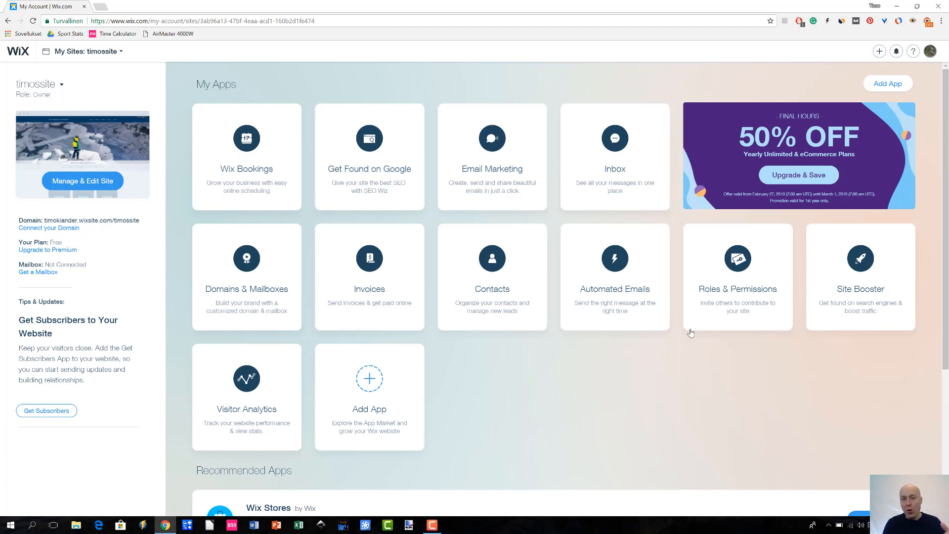
mouse_move(736, 277)
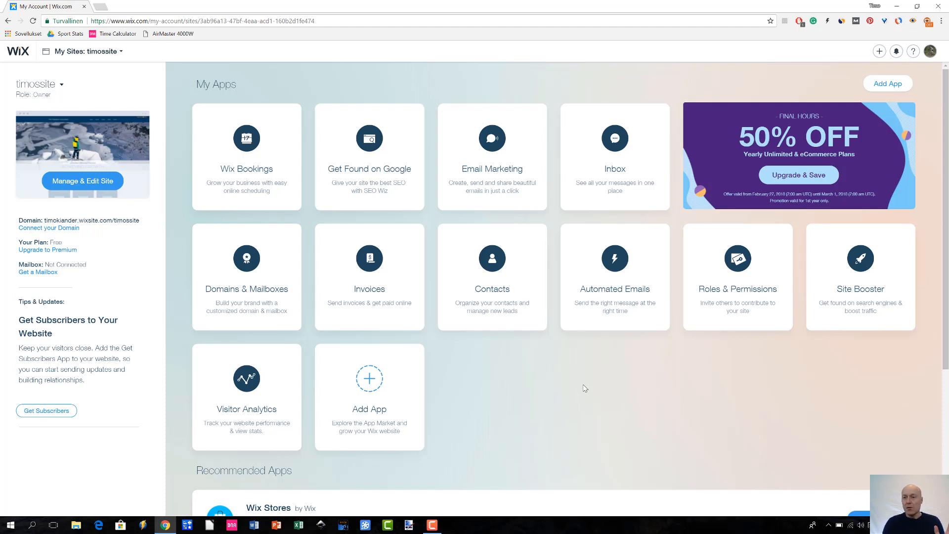
mouse_move(668, 365)
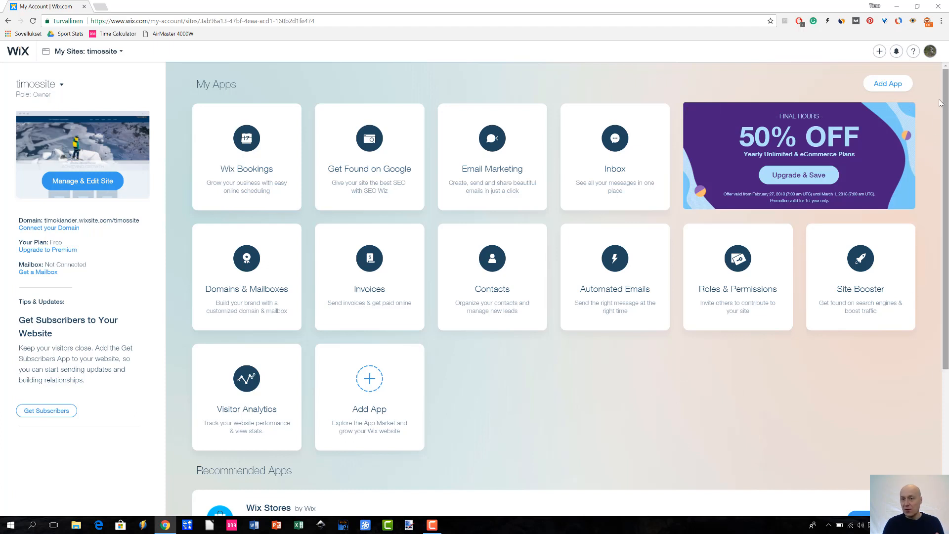
mouse_move(868, 64)
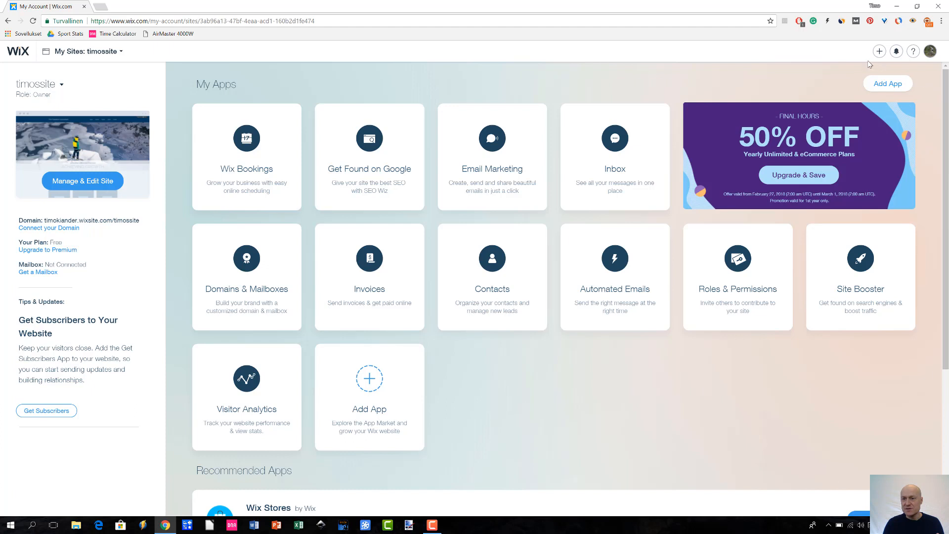
mouse_move(879, 51)
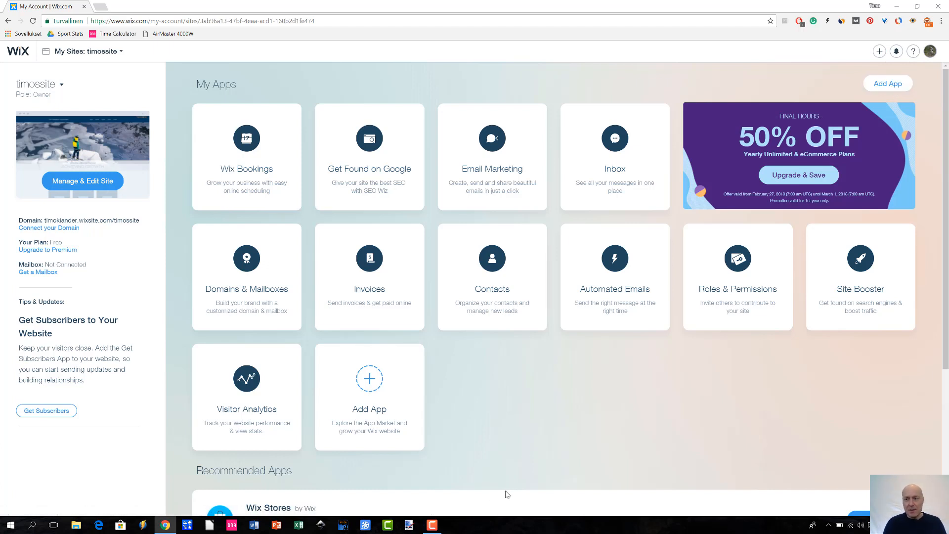
mouse_move(502, 440)
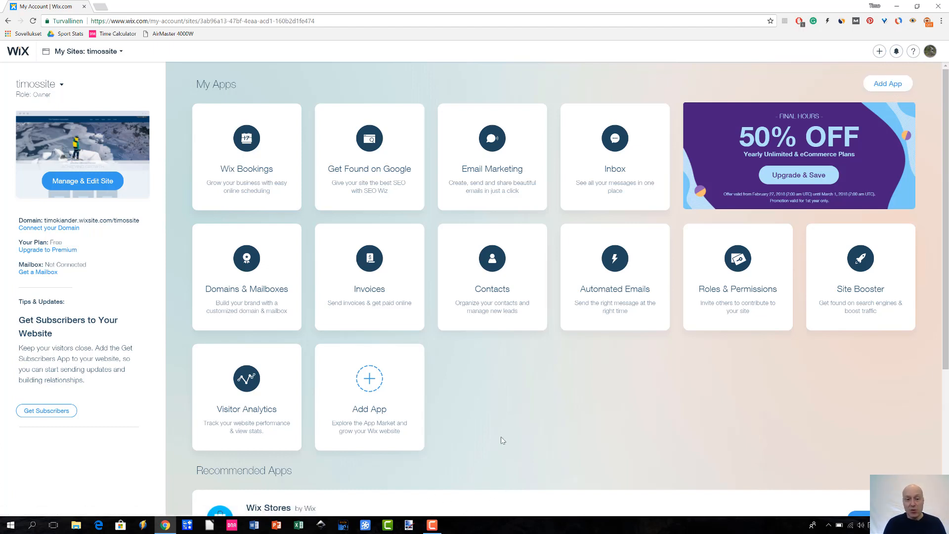
mouse_move(377, 387)
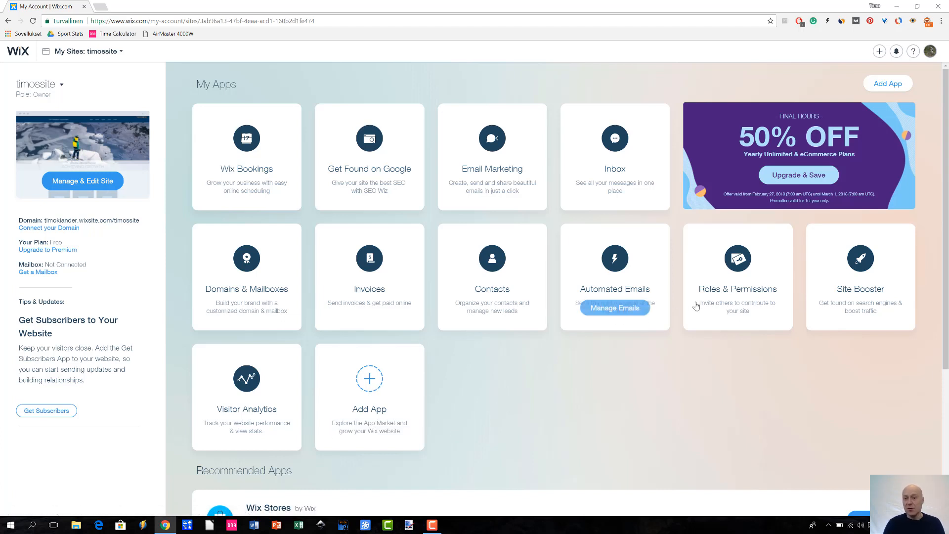
mouse_move(374, 374)
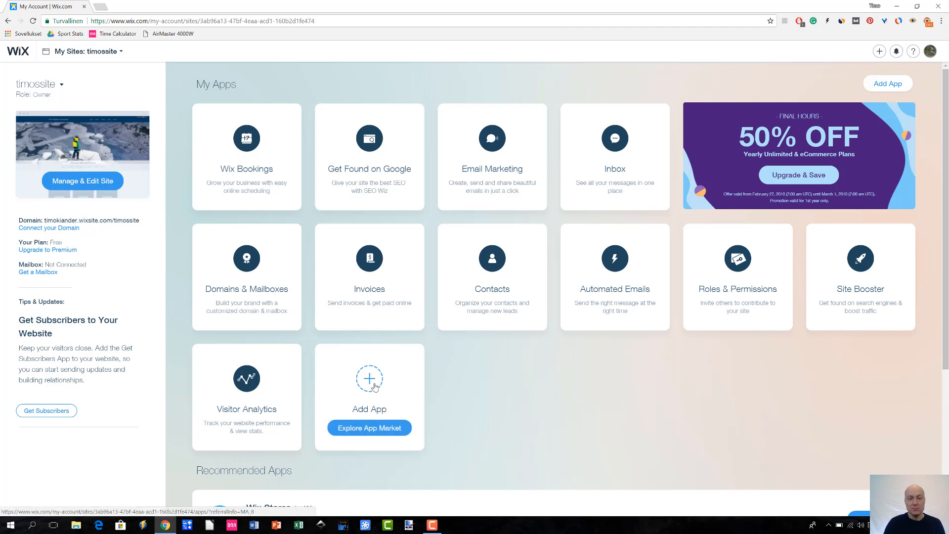
Step: Open Explore App Market from the dashboard's Add App card
click(368, 427)
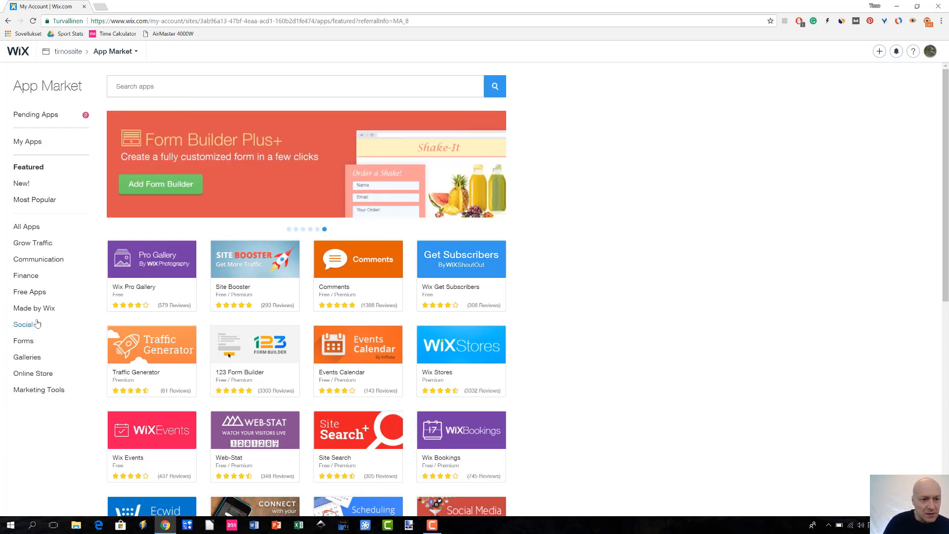
Step: Show the Social category listing Instagram Feed, Comments and Twitter Feed
click(24, 324)
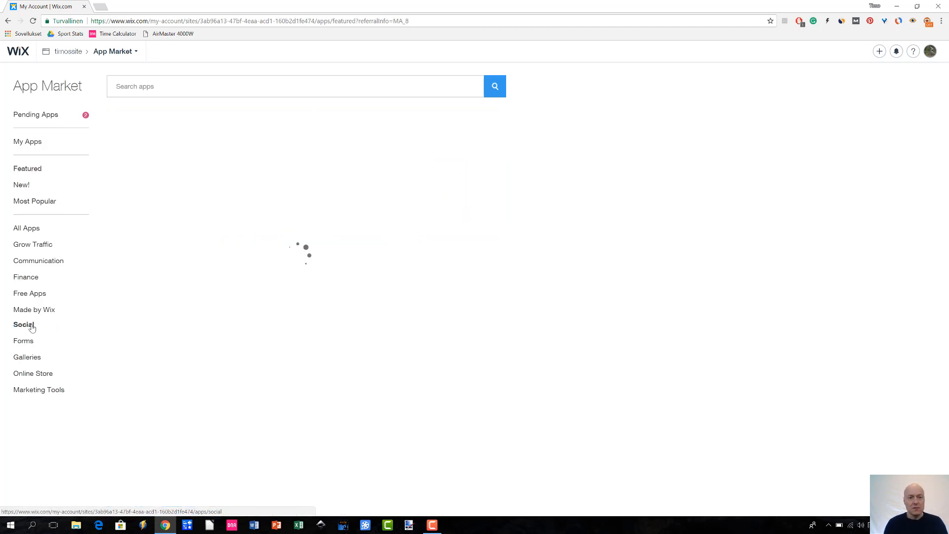
click(23, 324)
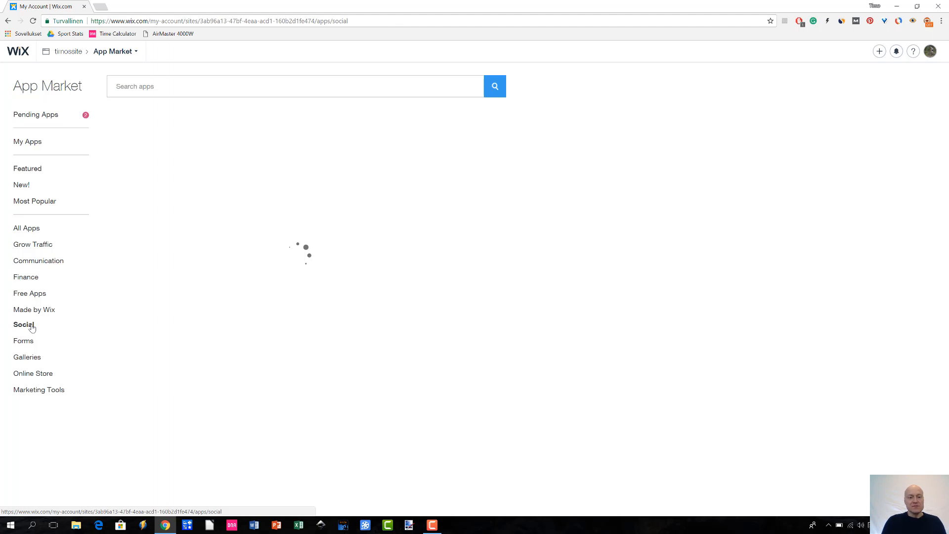
click(24, 324)
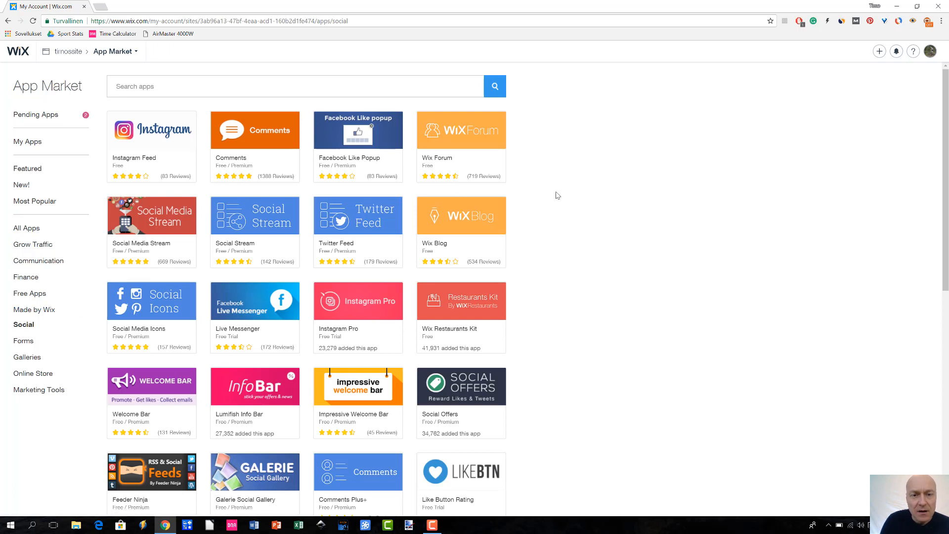
mouse_move(555, 197)
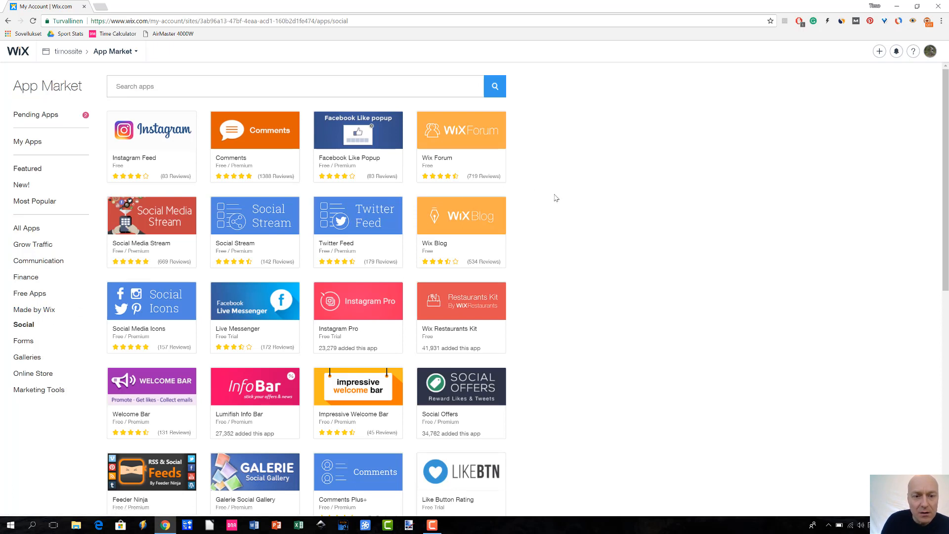
mouse_move(553, 198)
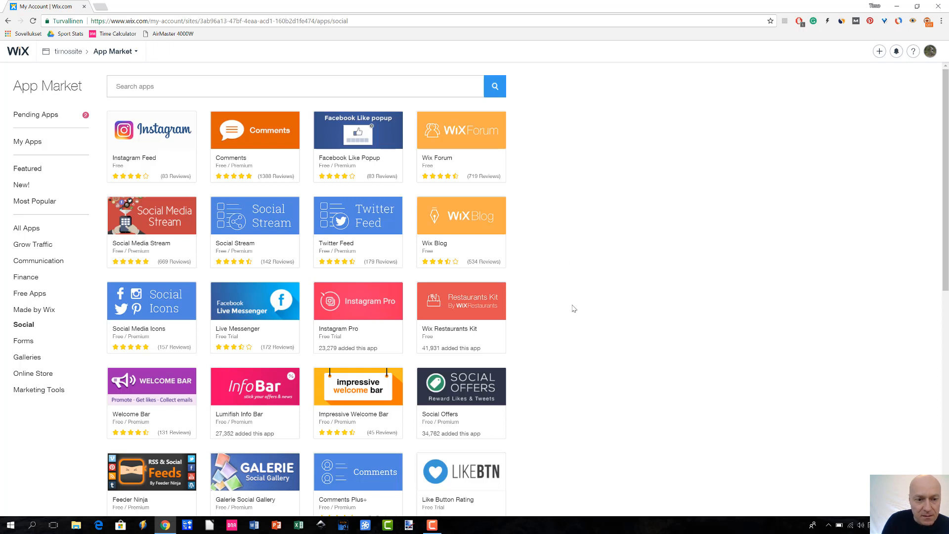
mouse_move(573, 313)
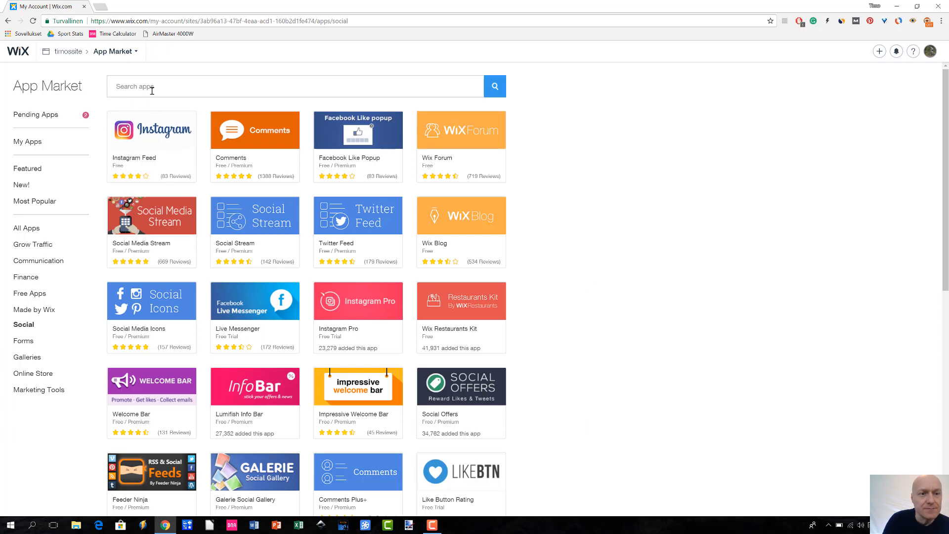
Step: Search the App Market for 'facebook'
text(facebook)
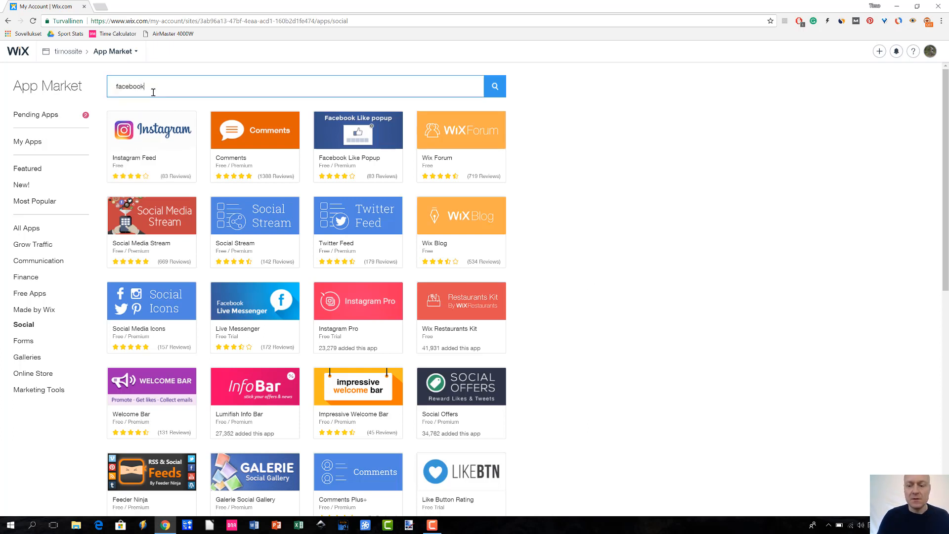
click(494, 86)
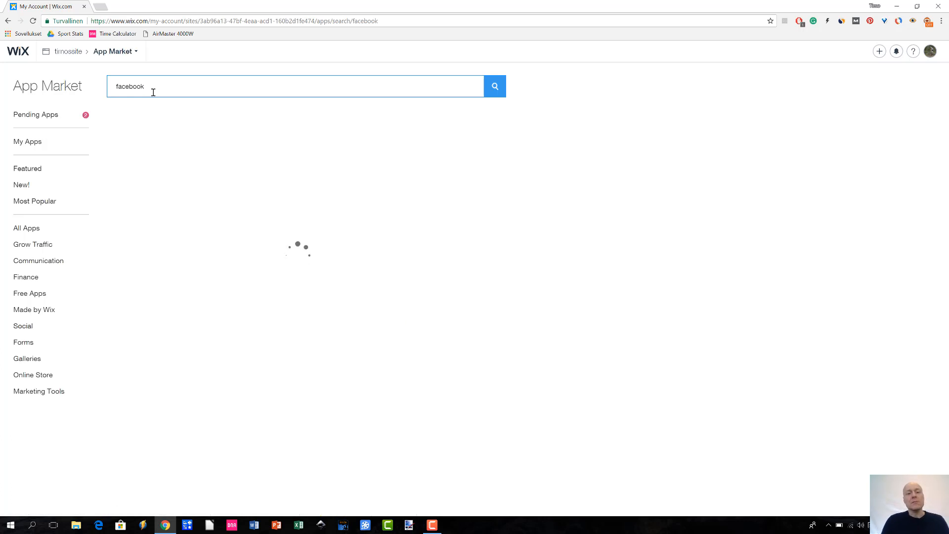
Step: Load the 24 facebook results, including Facebook Like Popup, Share and Like
click(494, 86)
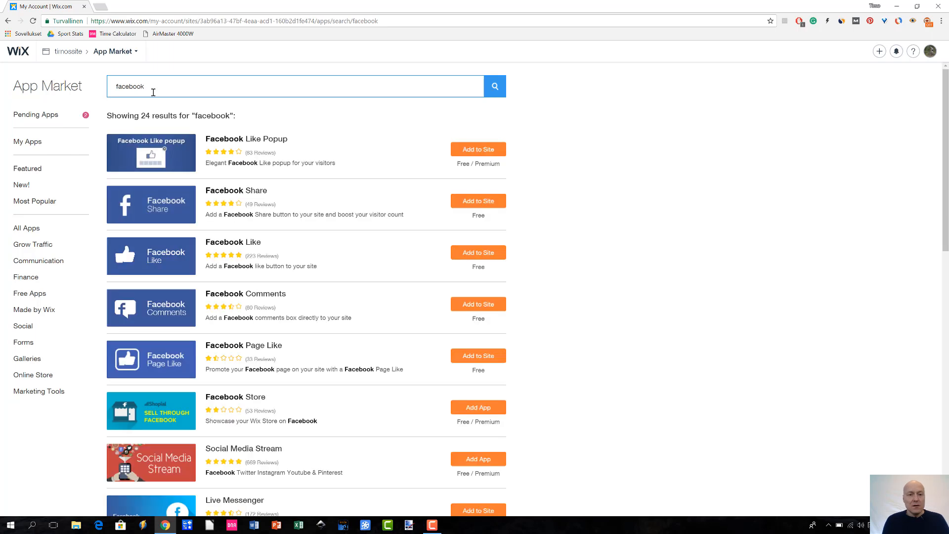
mouse_move(603, 118)
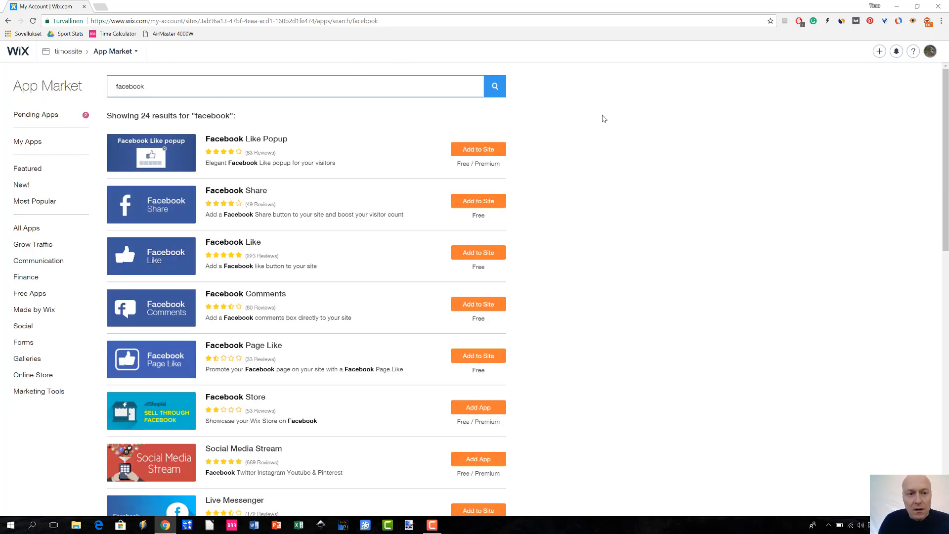
mouse_move(571, 179)
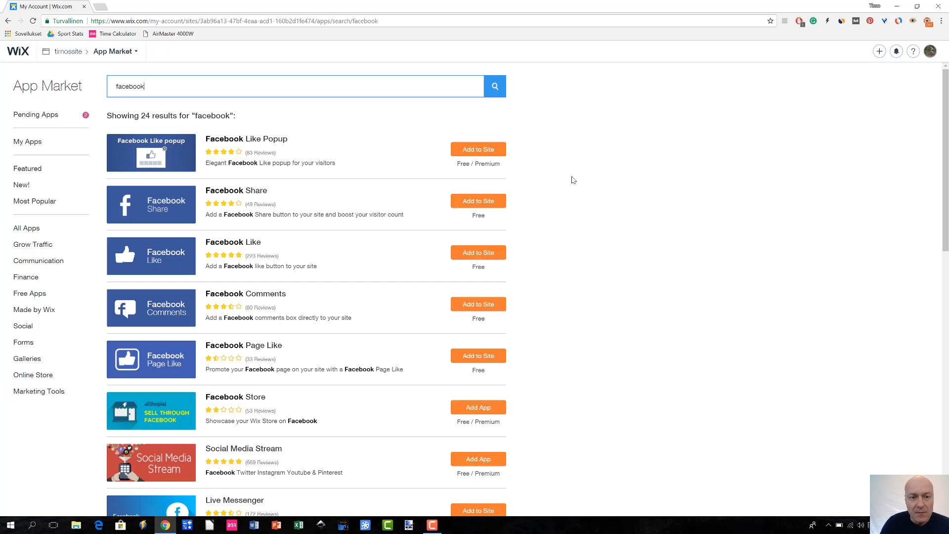
mouse_move(312, 246)
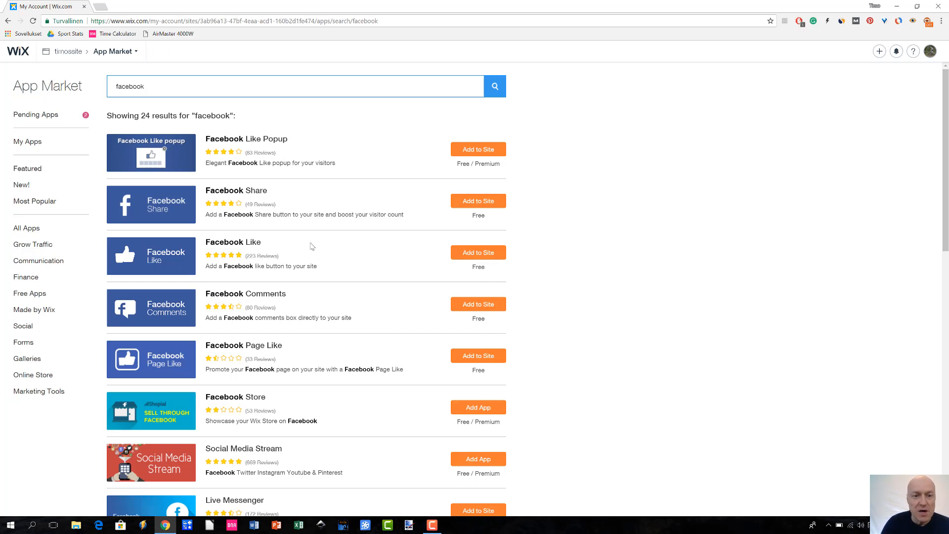
mouse_move(314, 256)
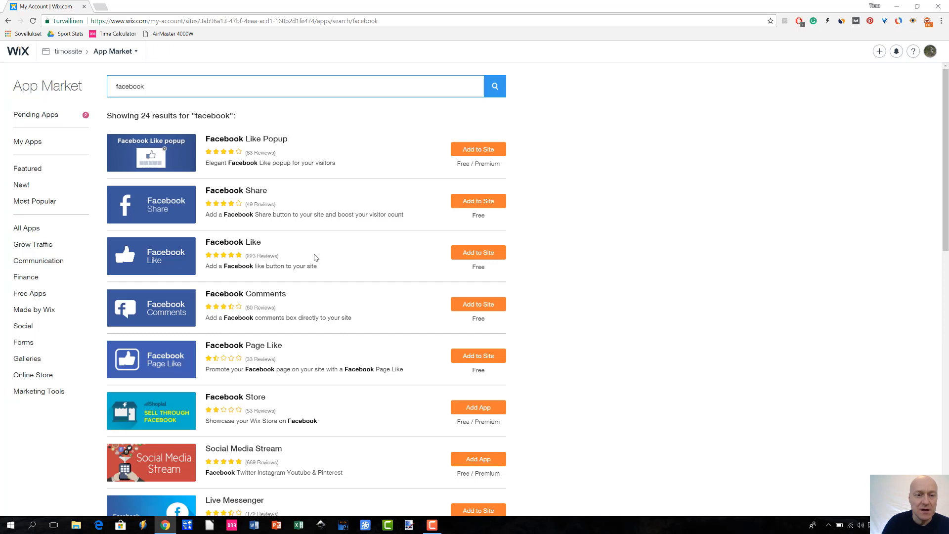
mouse_move(333, 254)
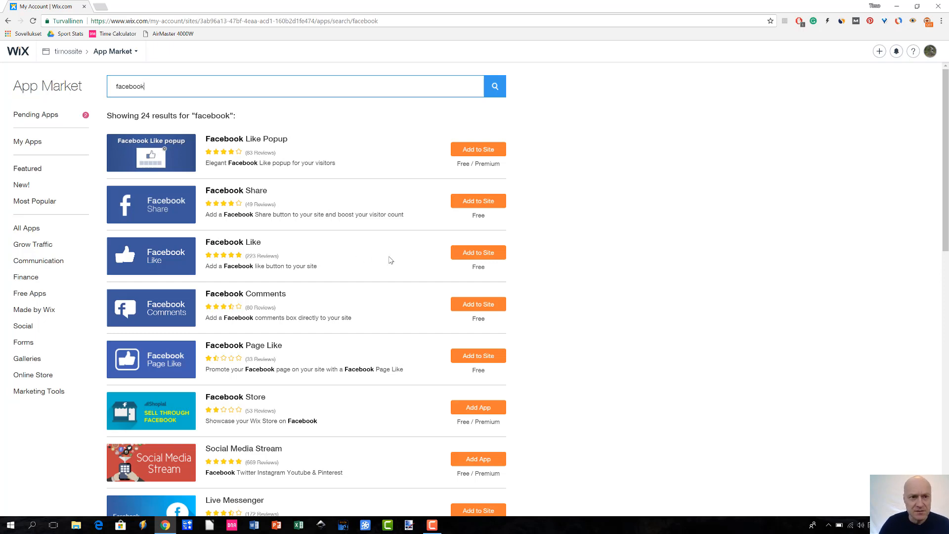
mouse_move(477, 253)
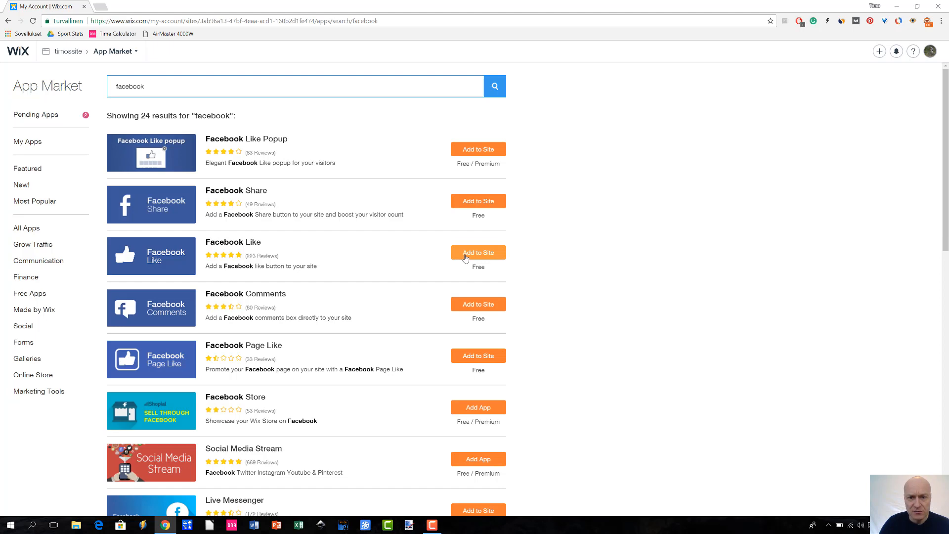
Step: Send the Facebook Like app to the site and continue into the Wix Editor
click(477, 253)
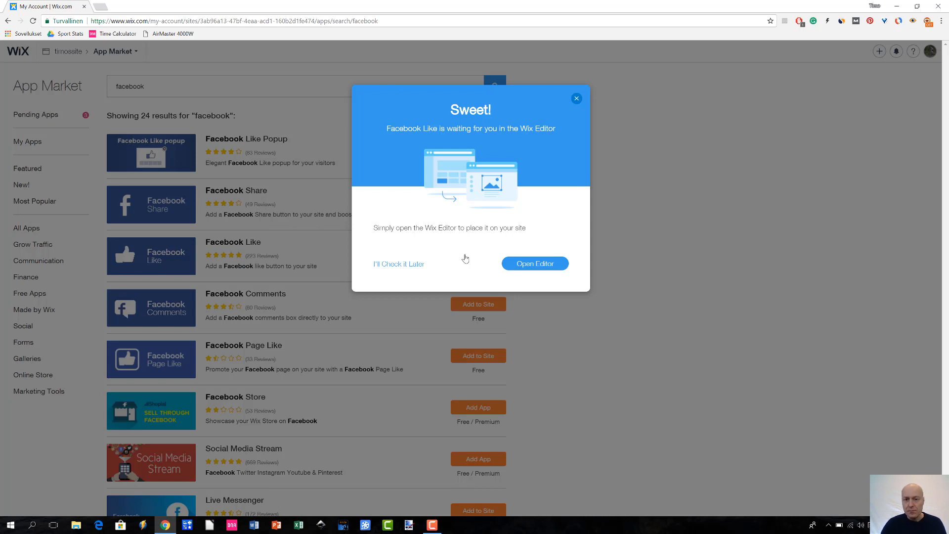
click(534, 263)
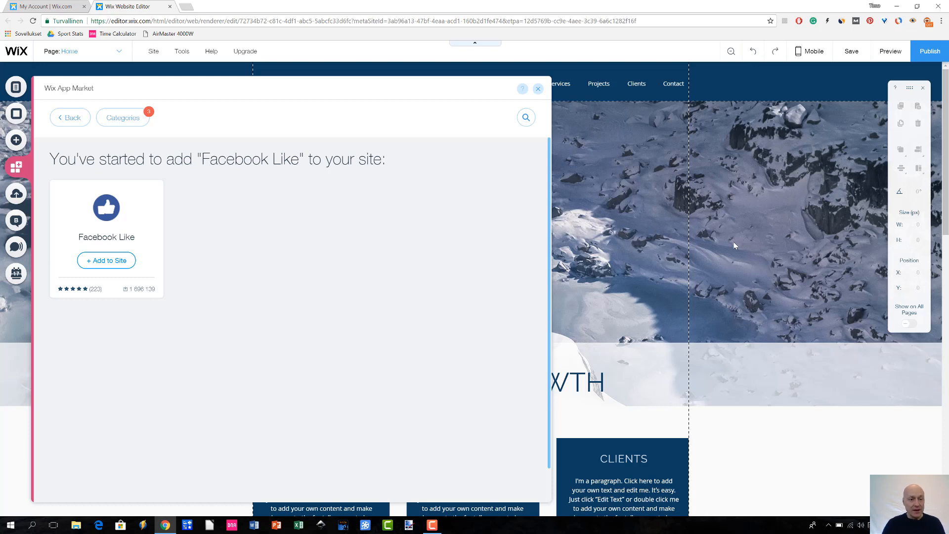
mouse_move(210, 323)
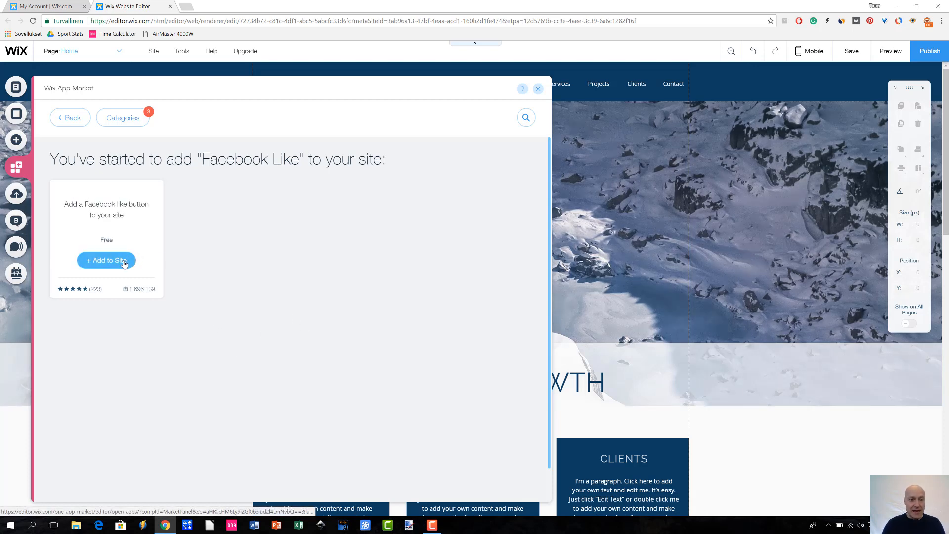
Step: Add the Facebook Like button onto the home page hero image beside the climber
click(105, 260)
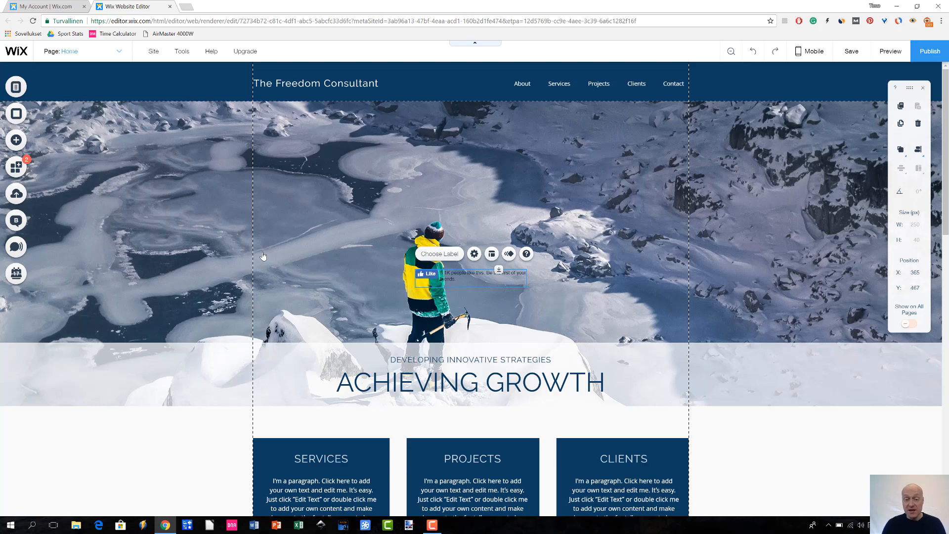
mouse_move(434, 234)
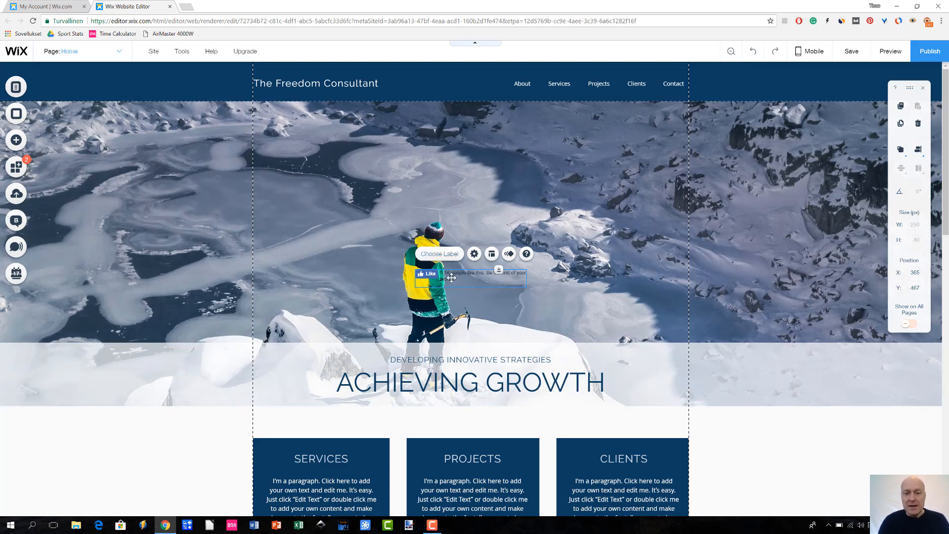
mouse_move(478, 281)
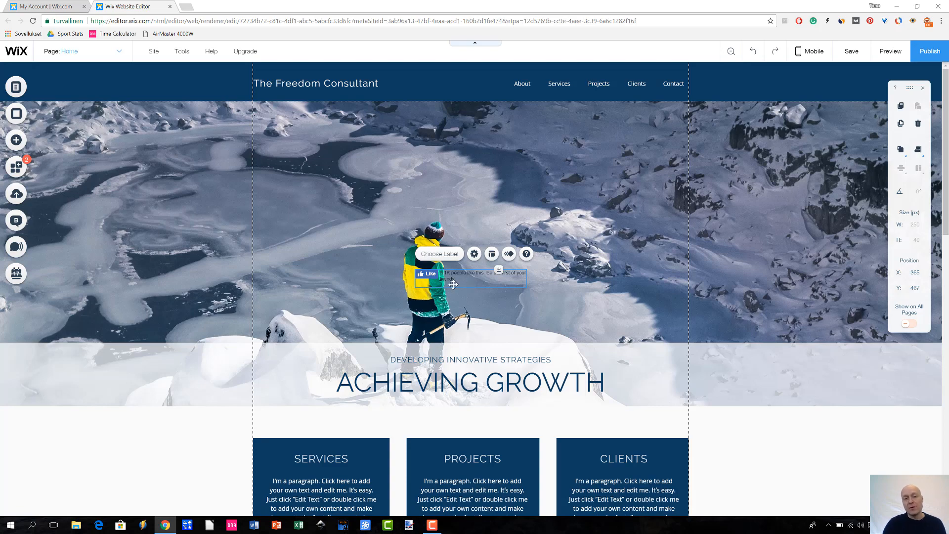
mouse_move(458, 283)
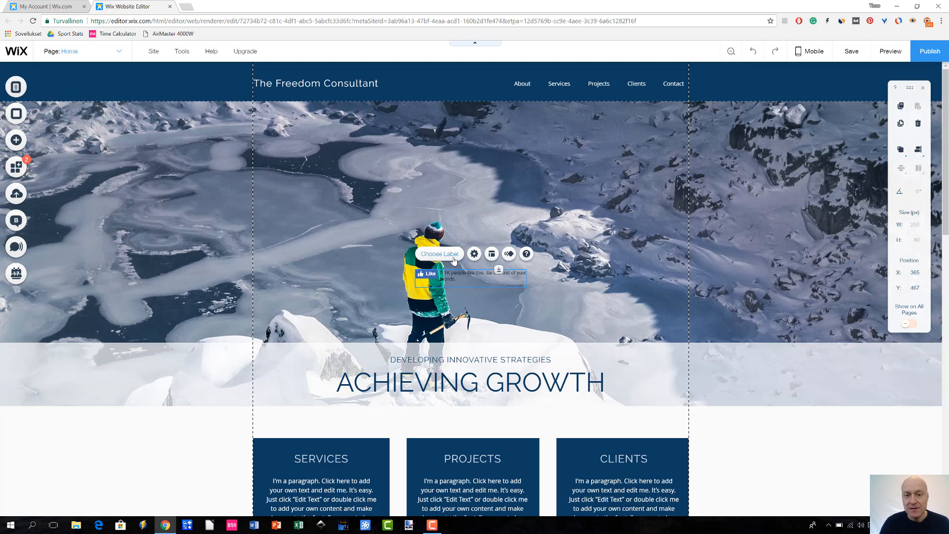
Step: Switch the Facebook button's label from Like to Recommend in its settings
click(474, 253)
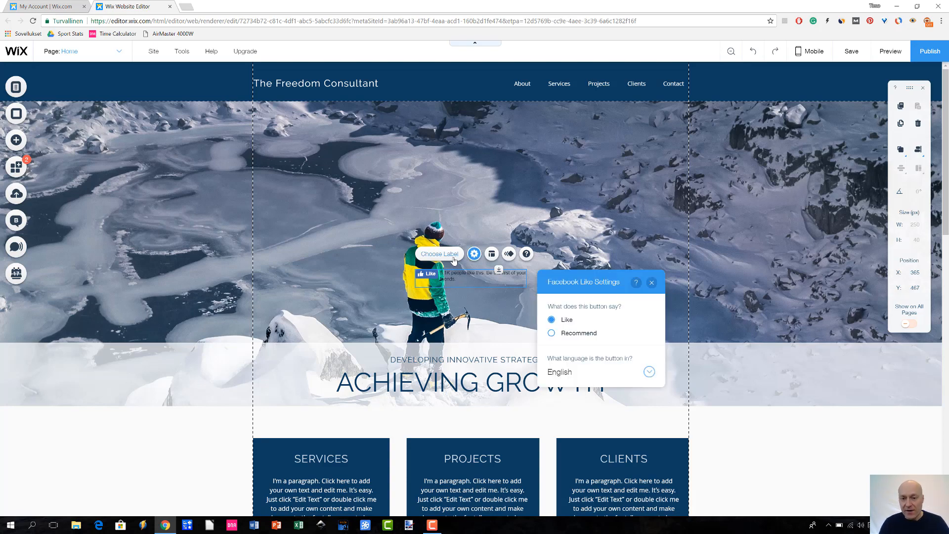
mouse_move(520, 318)
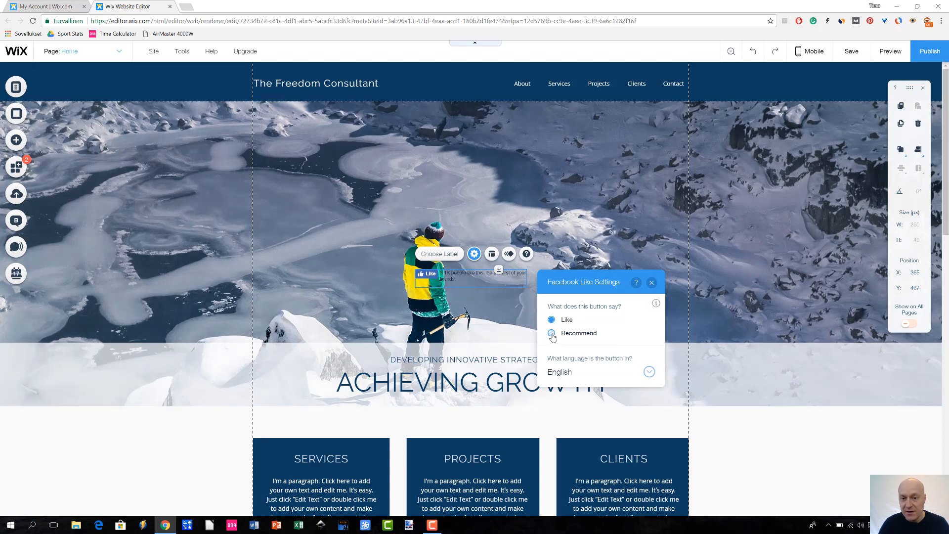
click(551, 333)
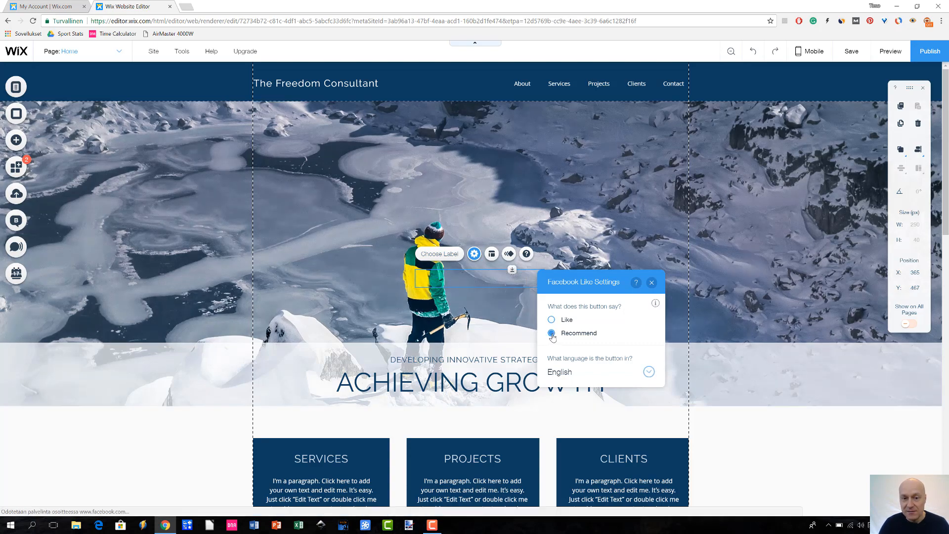
click(551, 333)
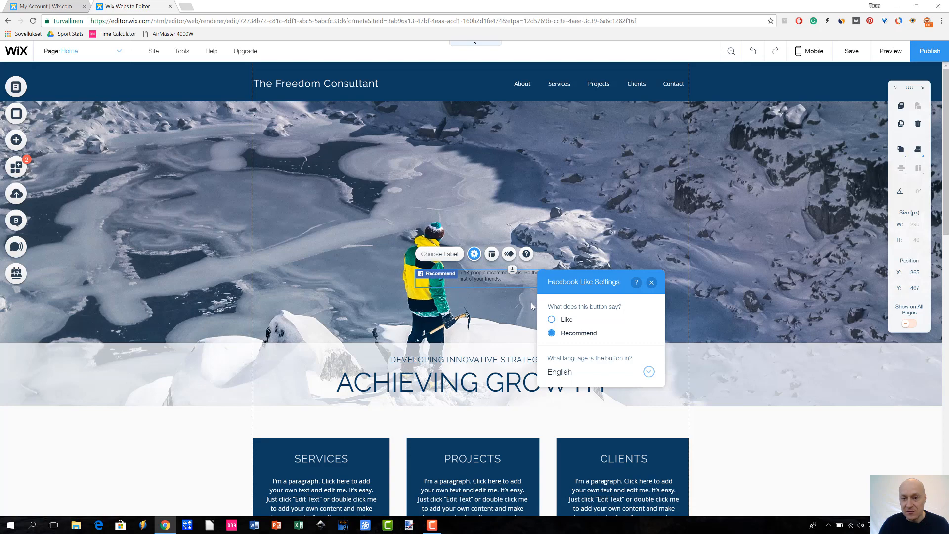
mouse_move(652, 327)
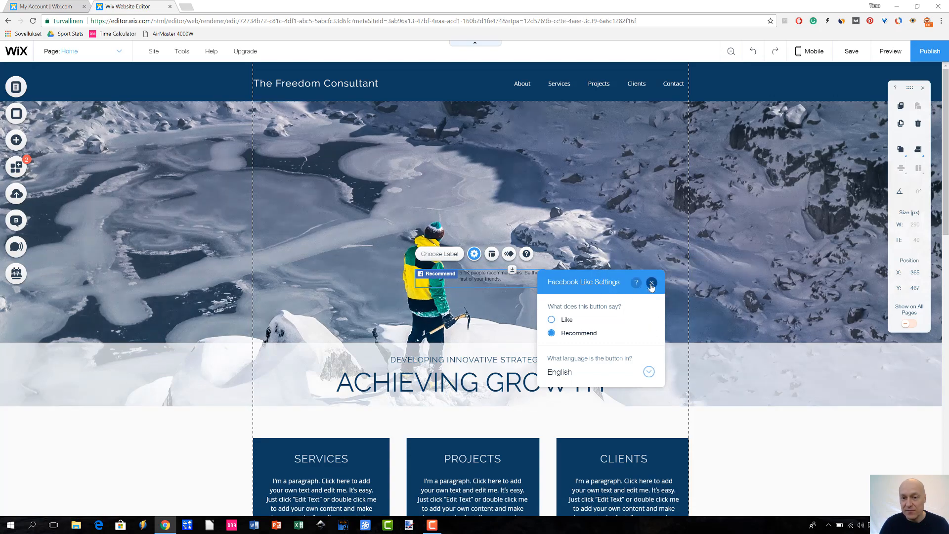
click(652, 282)
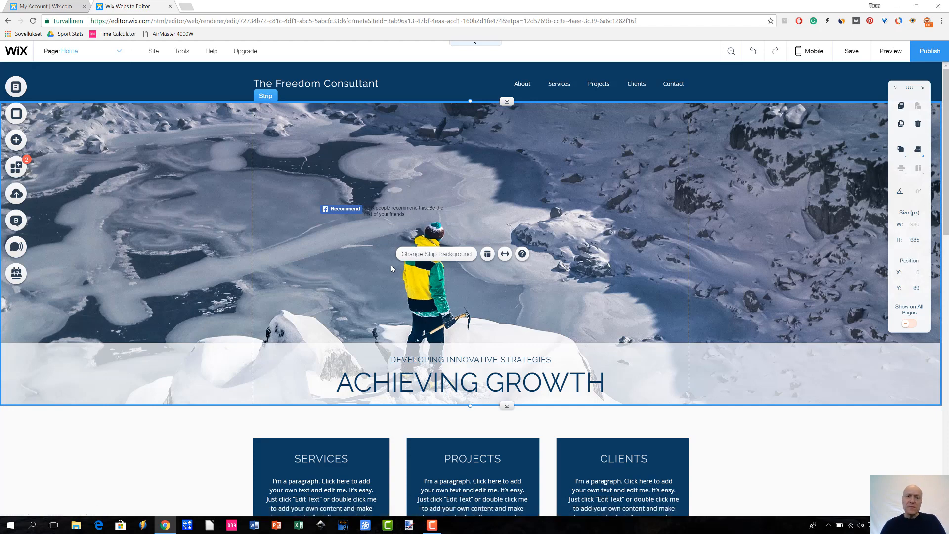
mouse_move(757, 168)
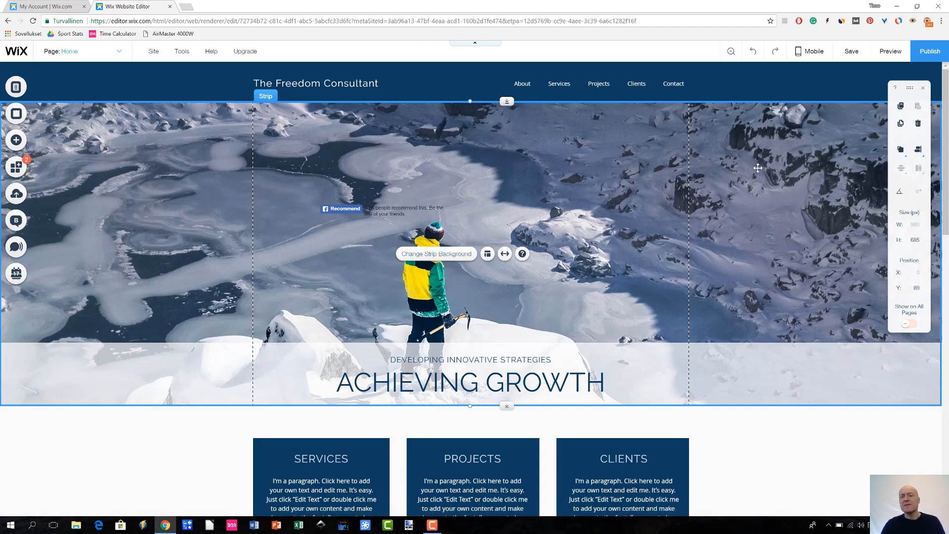
mouse_move(780, 164)
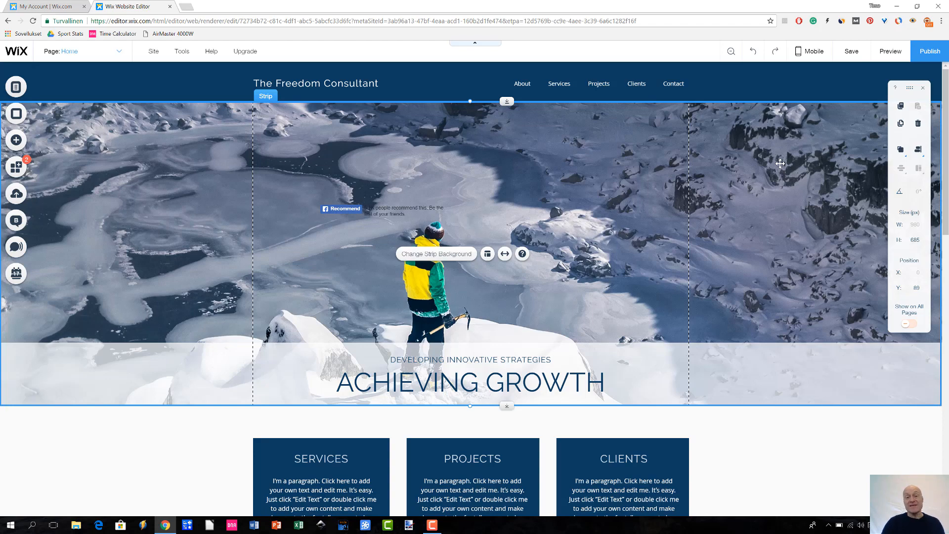
mouse_move(811, 145)
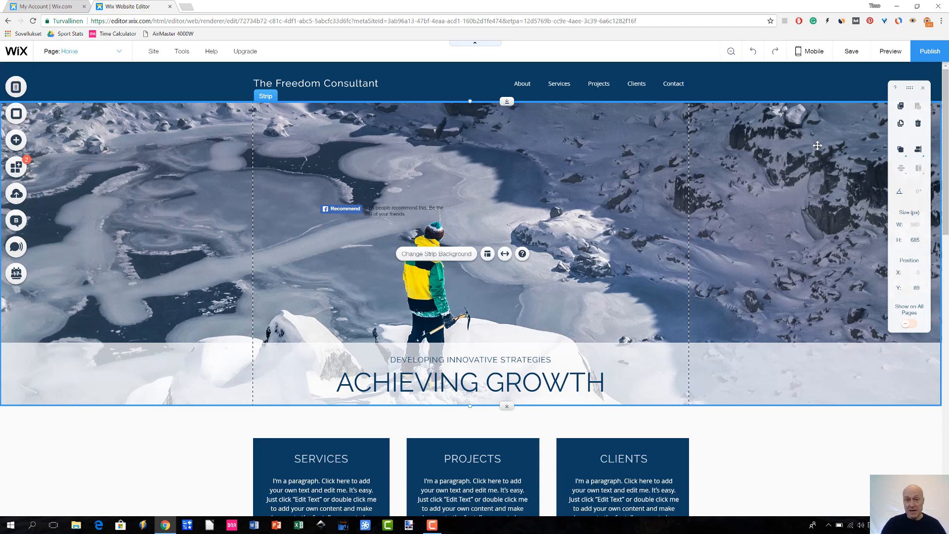
mouse_move(846, 167)
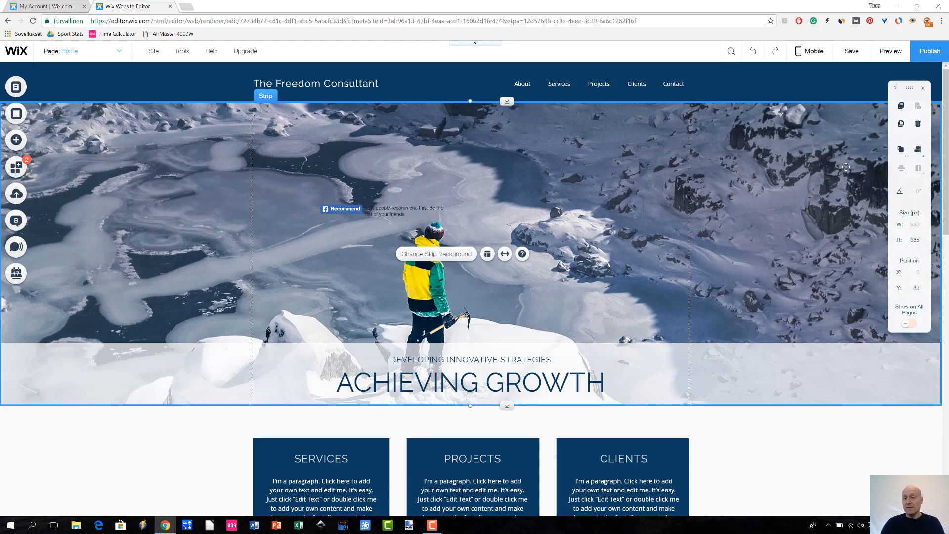
mouse_move(827, 149)
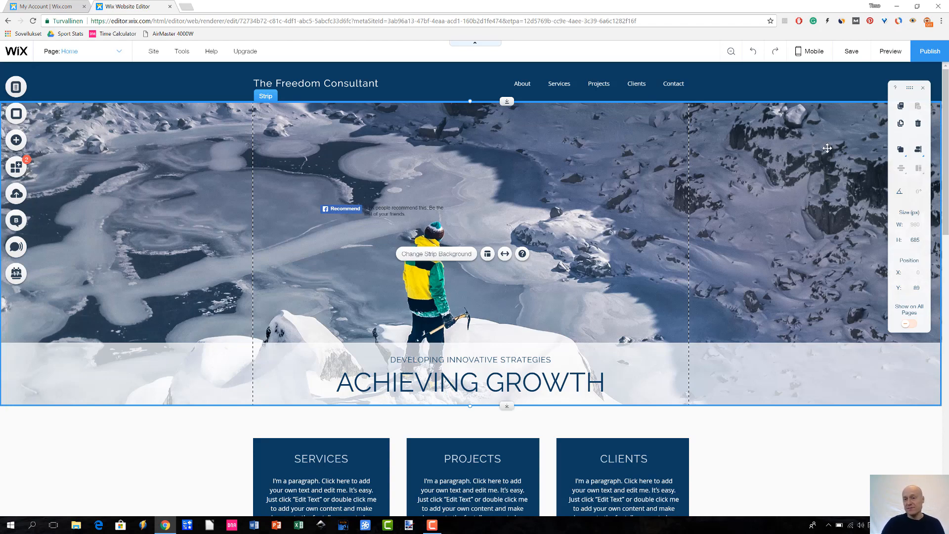
mouse_move(843, 87)
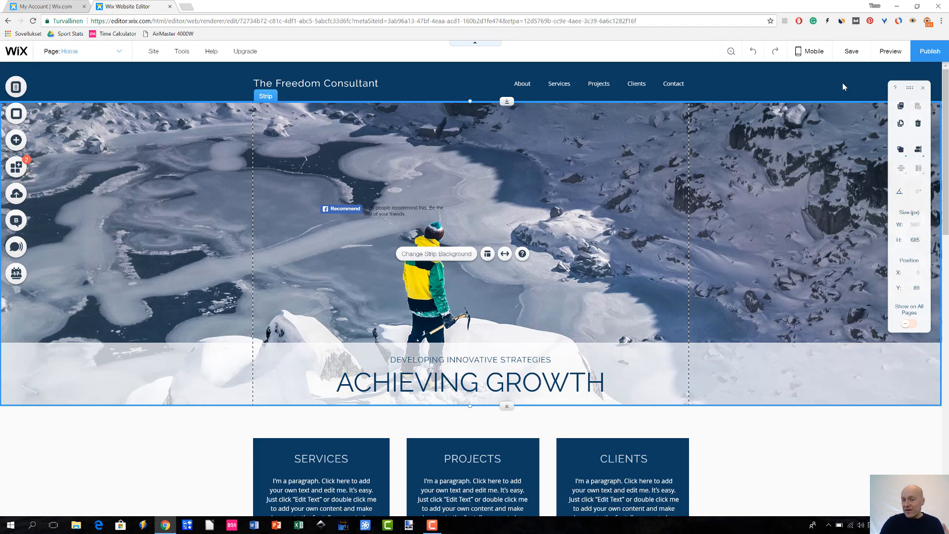
mouse_move(851, 51)
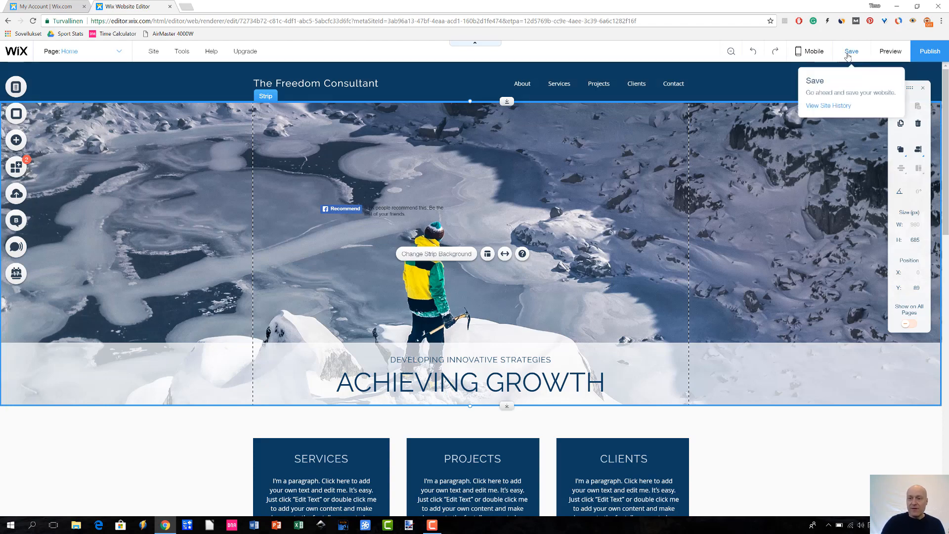
Step: Save the site and dismiss the confirmation with 'Don't show this again' ticked
click(851, 51)
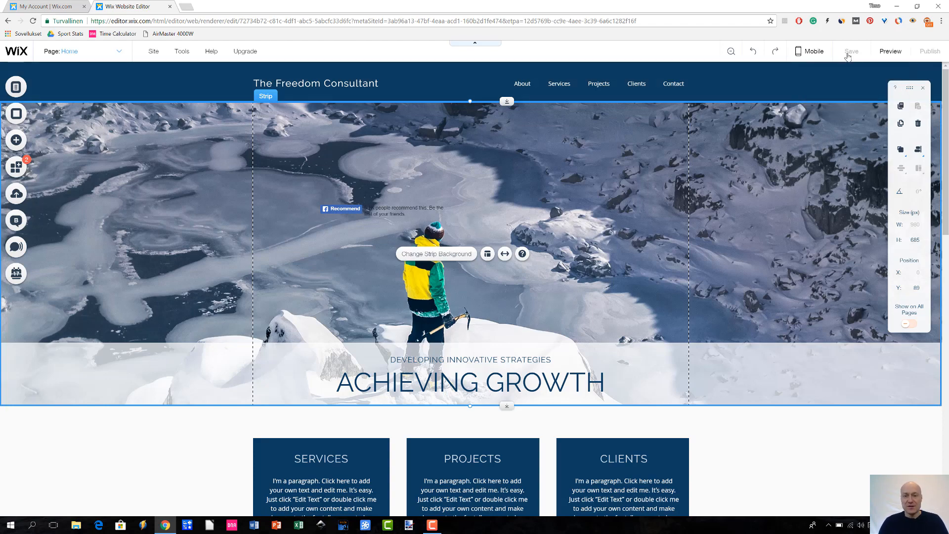
click(851, 51)
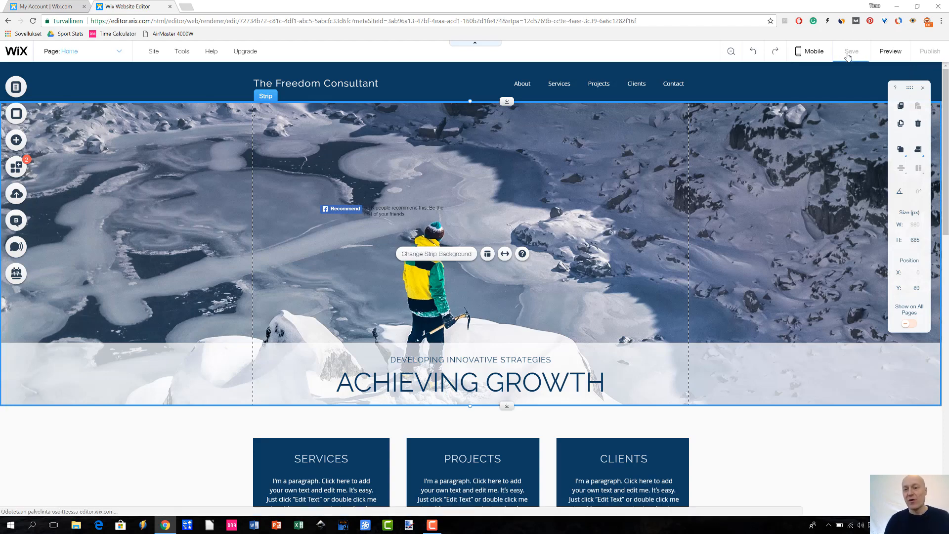
click(850, 50)
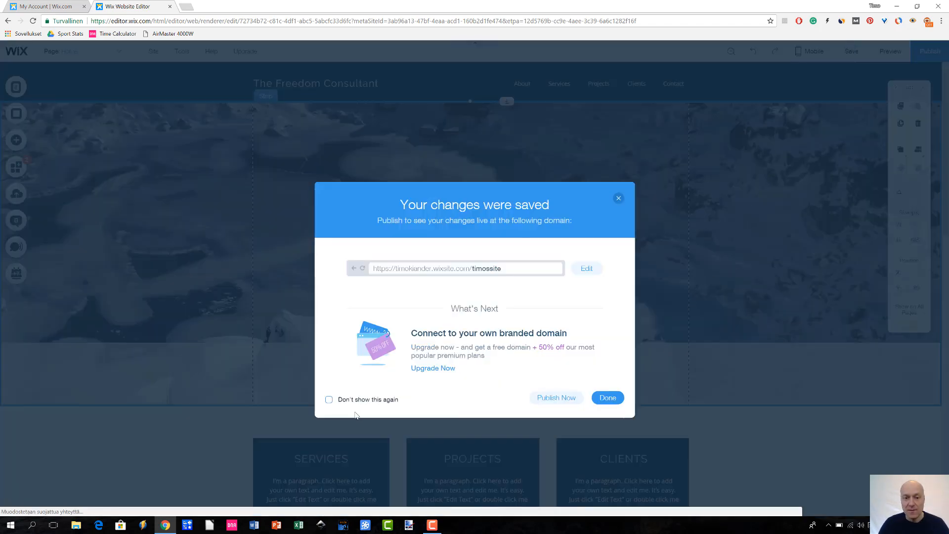
click(329, 399)
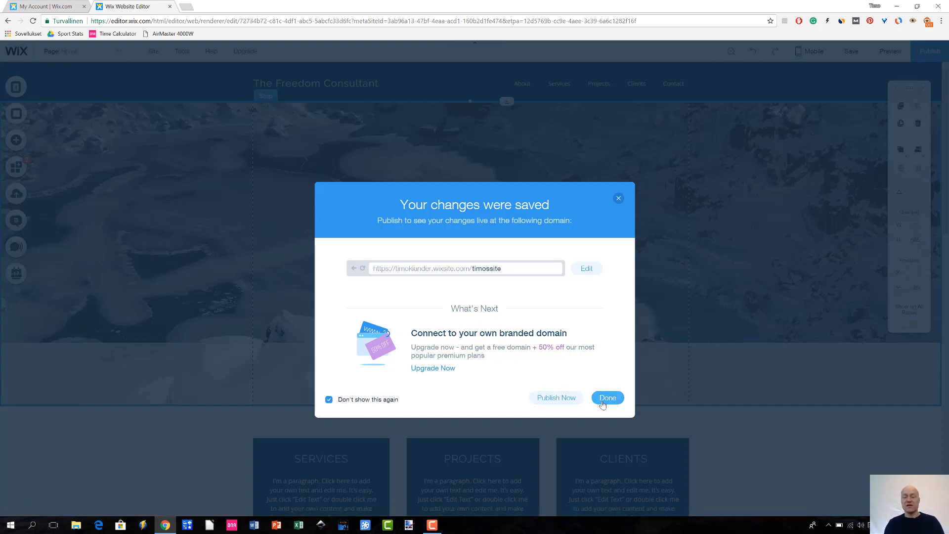
click(607, 397)
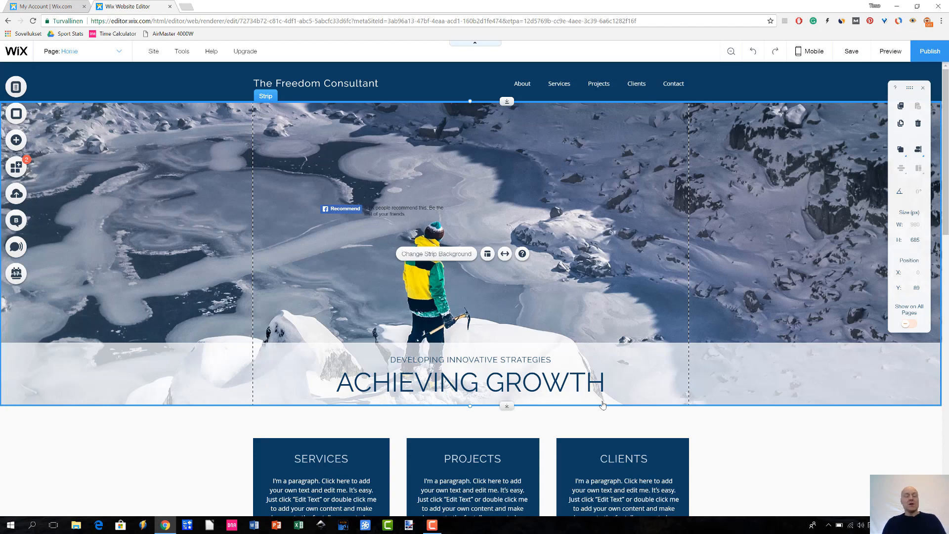